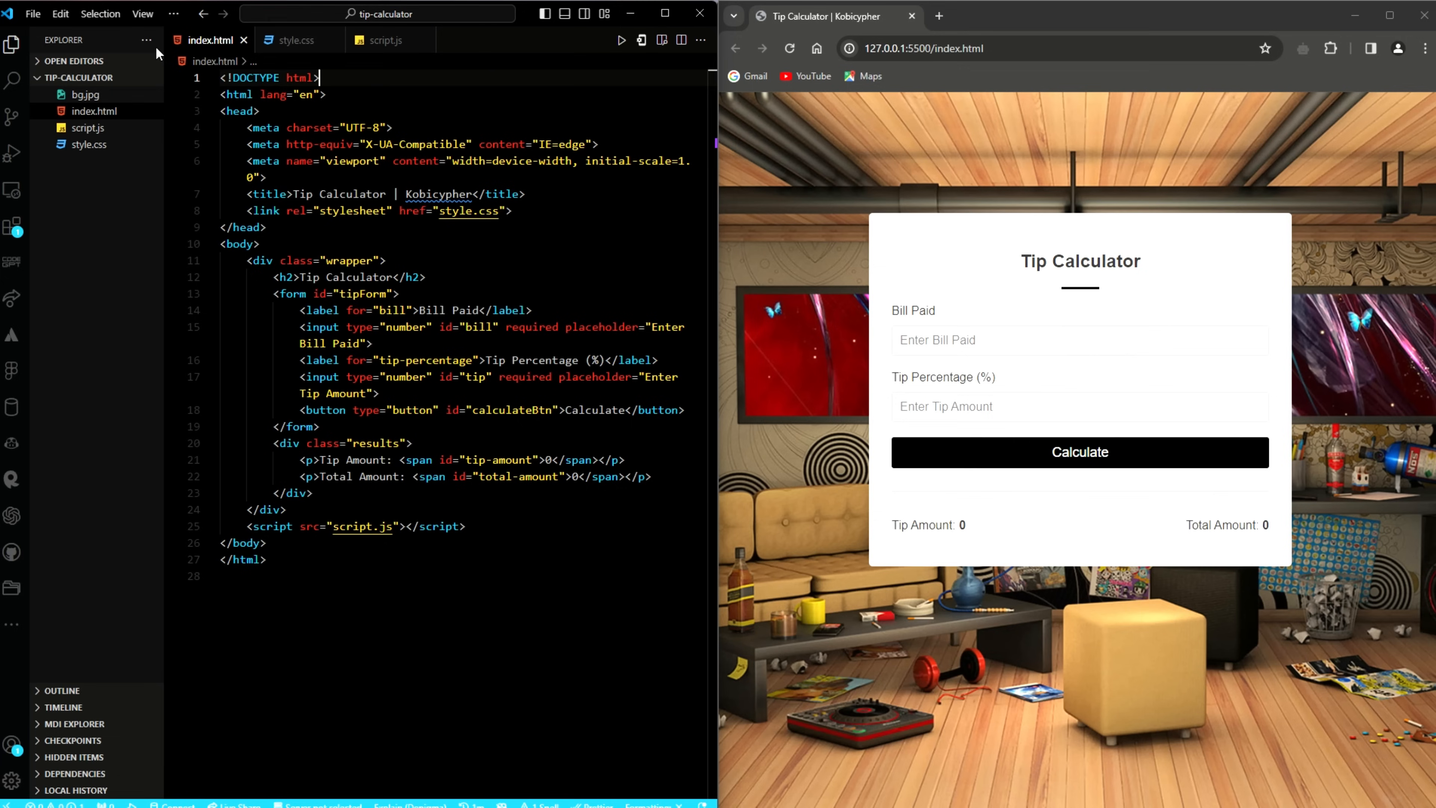
pyautogui.moveTo(1428, 636)
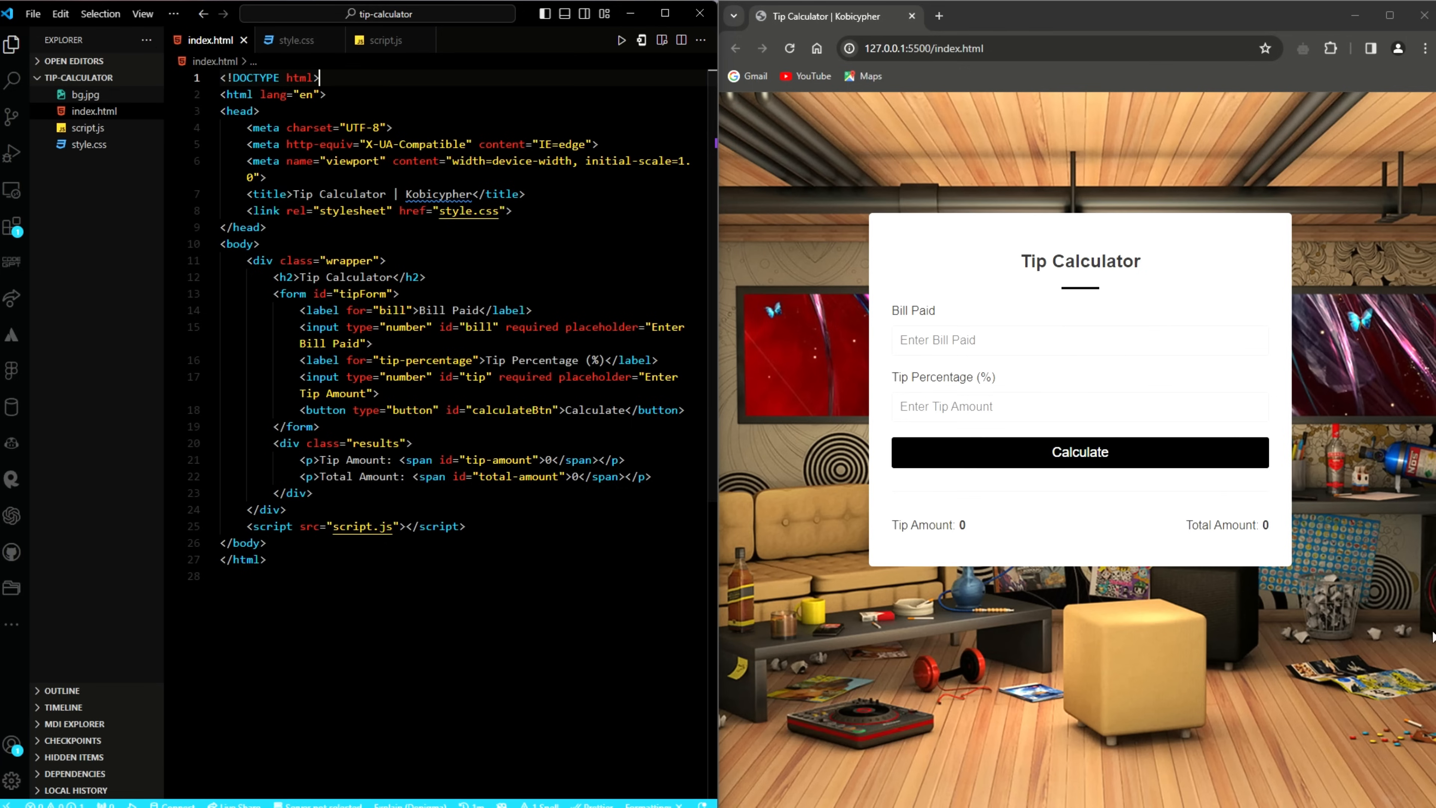
# Review index.html, then scroll through the style.css rules for the calculator.
pyautogui.click(260, 111)
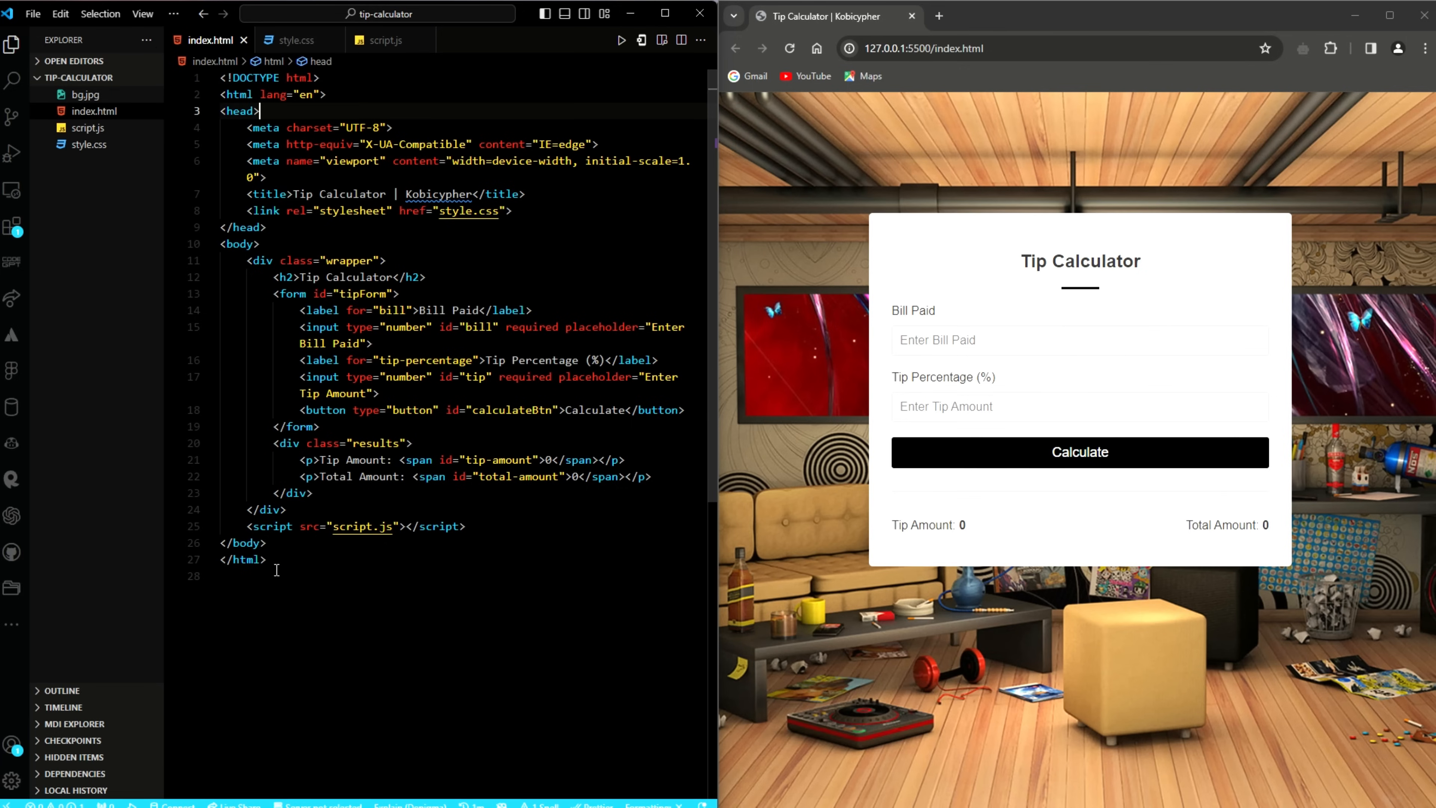
pyautogui.click(295, 39)
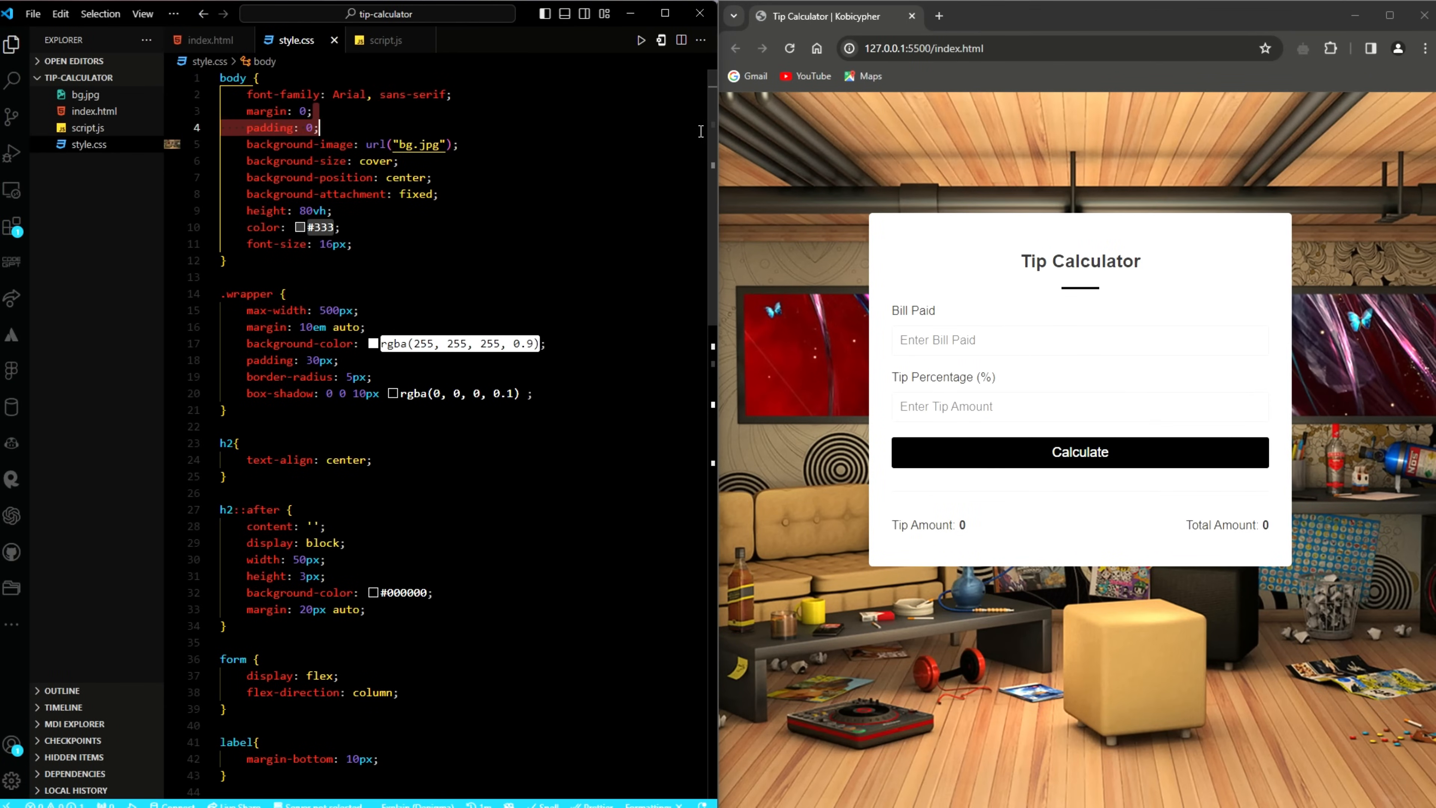
pyautogui.scroll(-3)
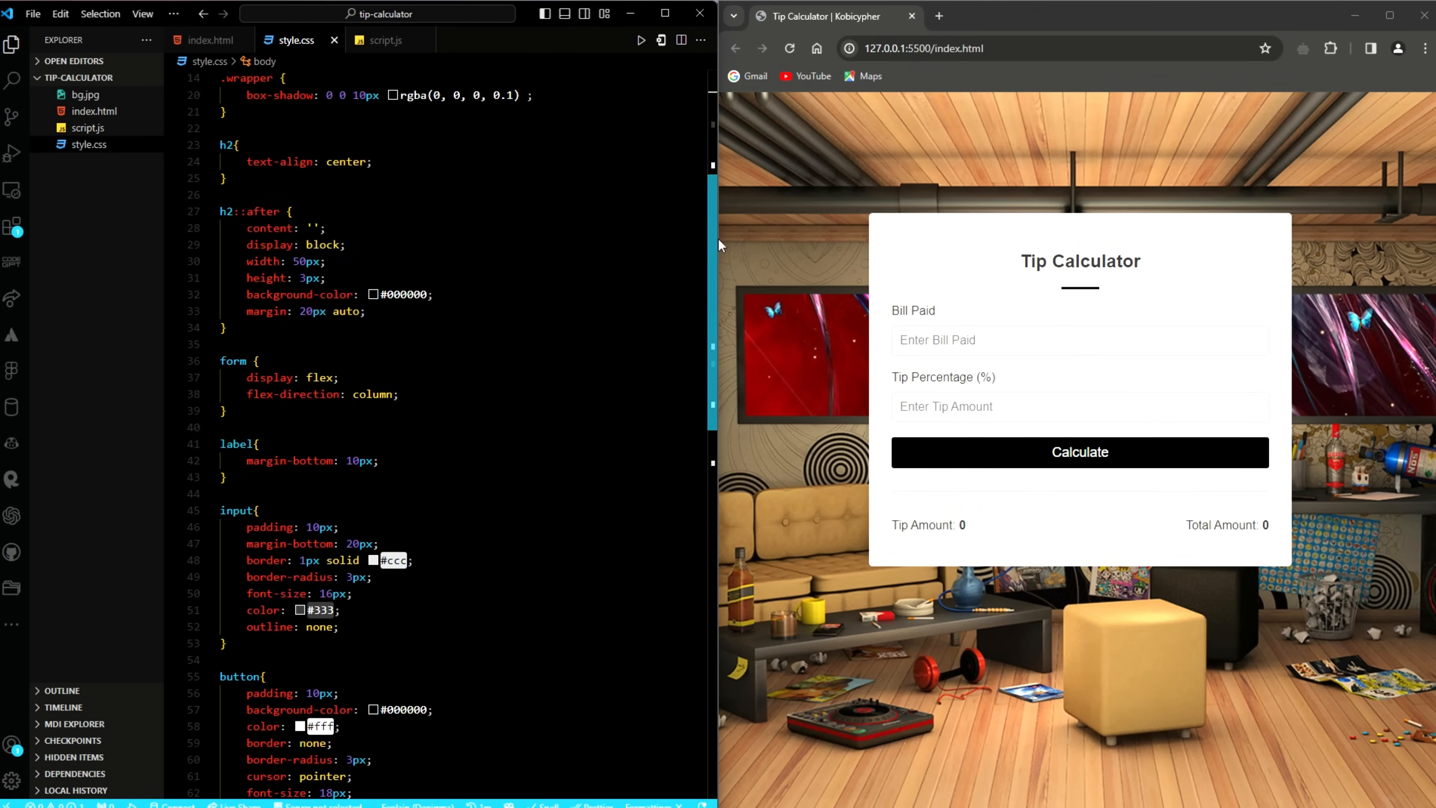
pyautogui.scroll(-3)
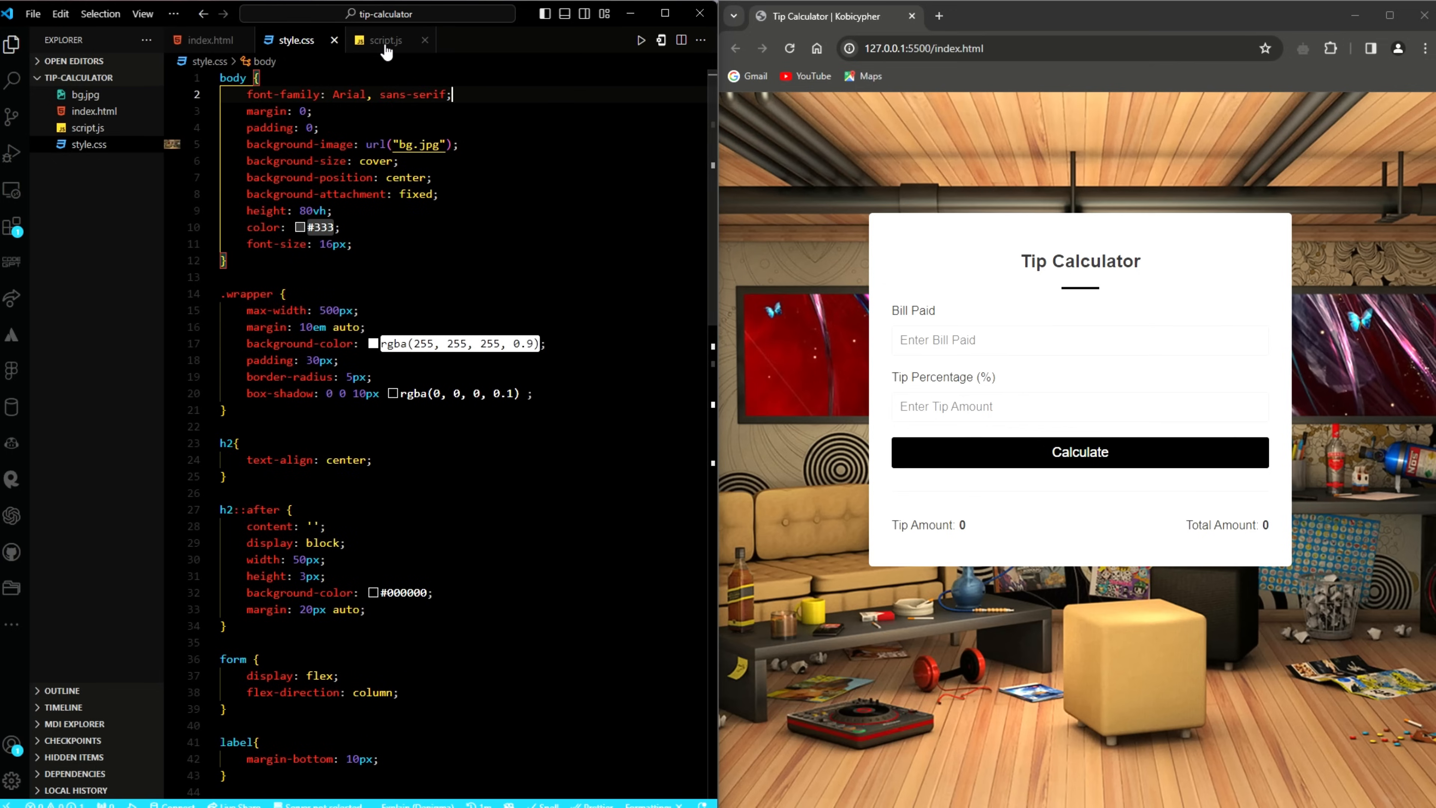
# Write calculateTip(bill, tip) in script.js computing tipAmount = bill * (tip / 100) and totalAmount.
pyautogui.click(385, 40)
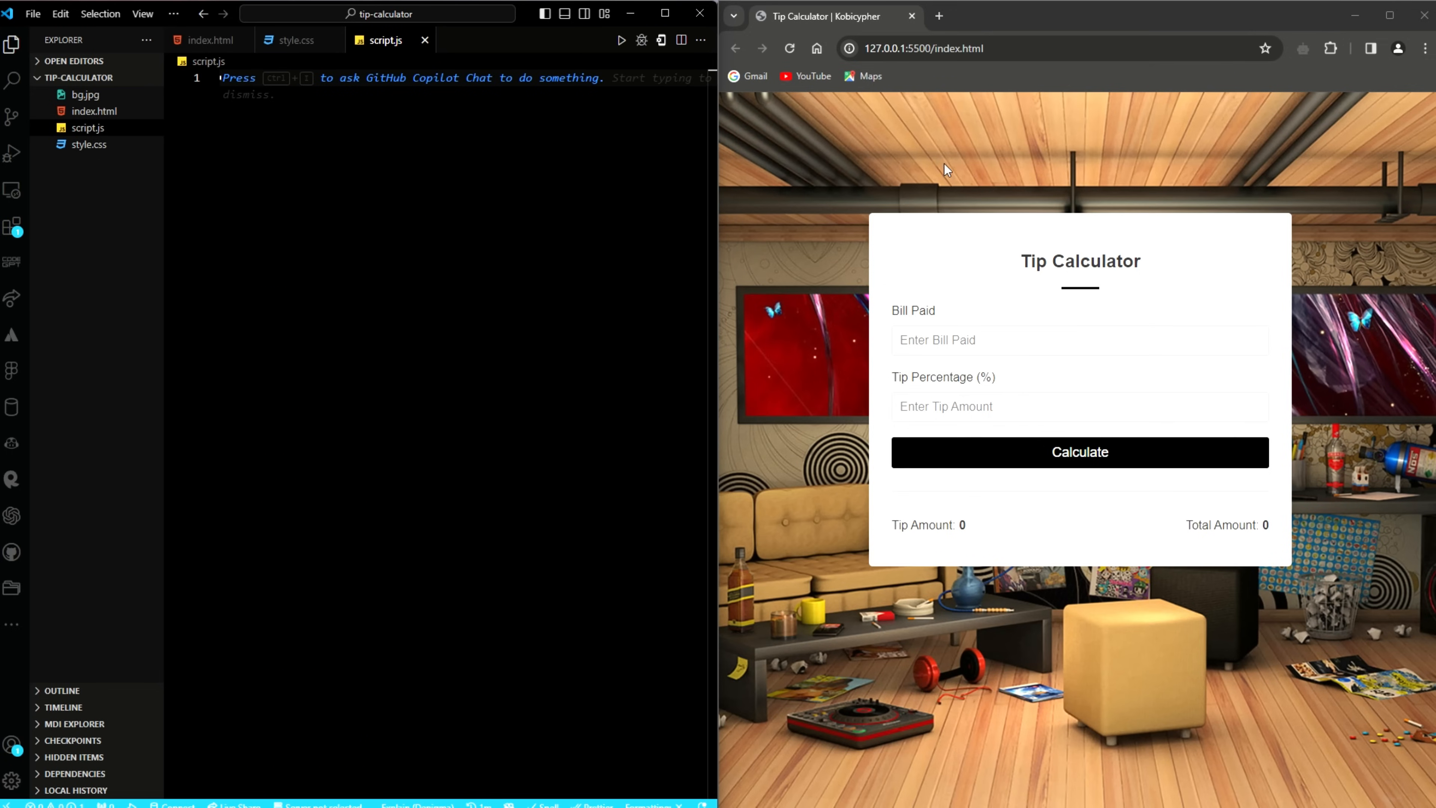
pyautogui.write('// Function to calculate the tip amount and the total amount')
pyautogui.write('function calculateTip(bill, tip) {')
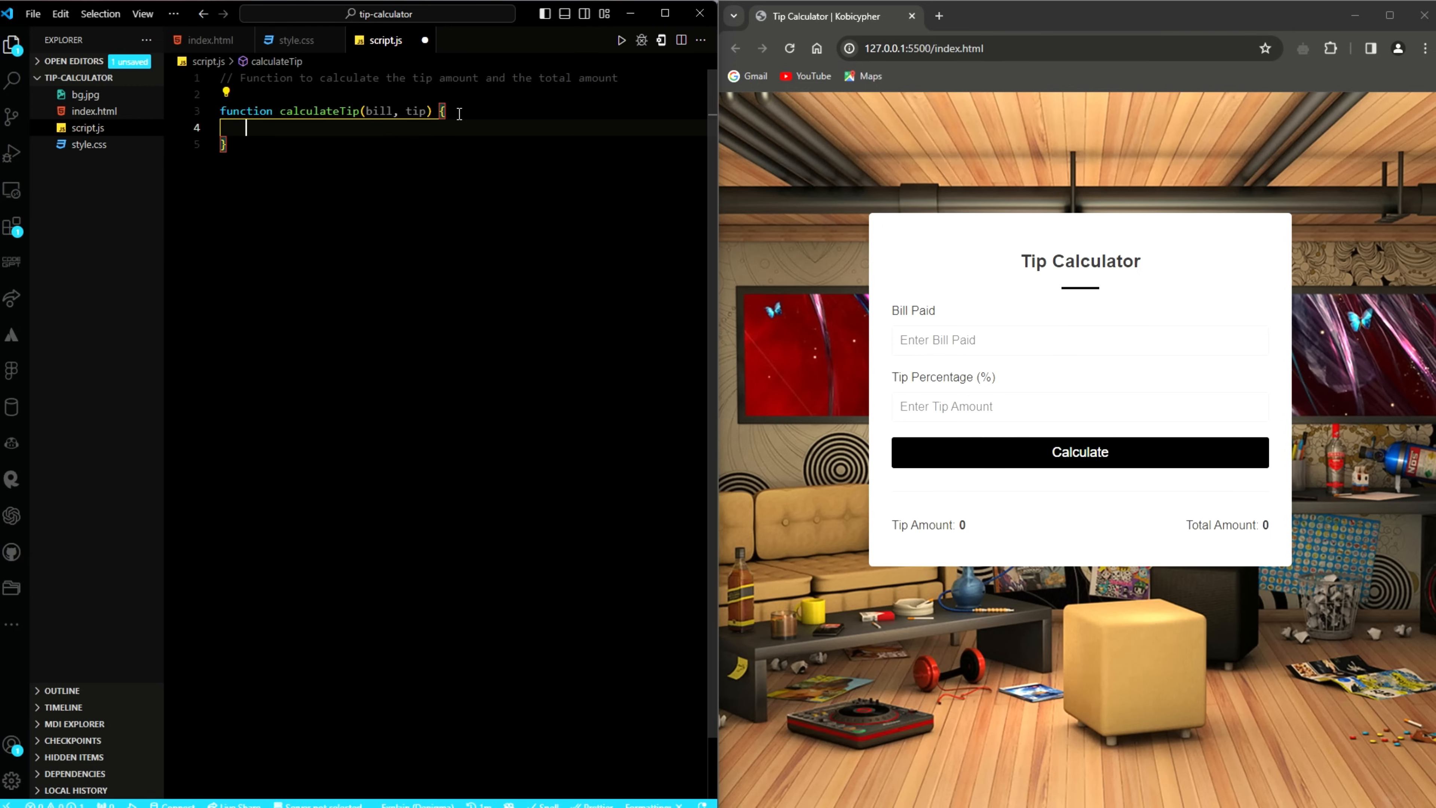
pyautogui.write('const tipAmount = bill *')
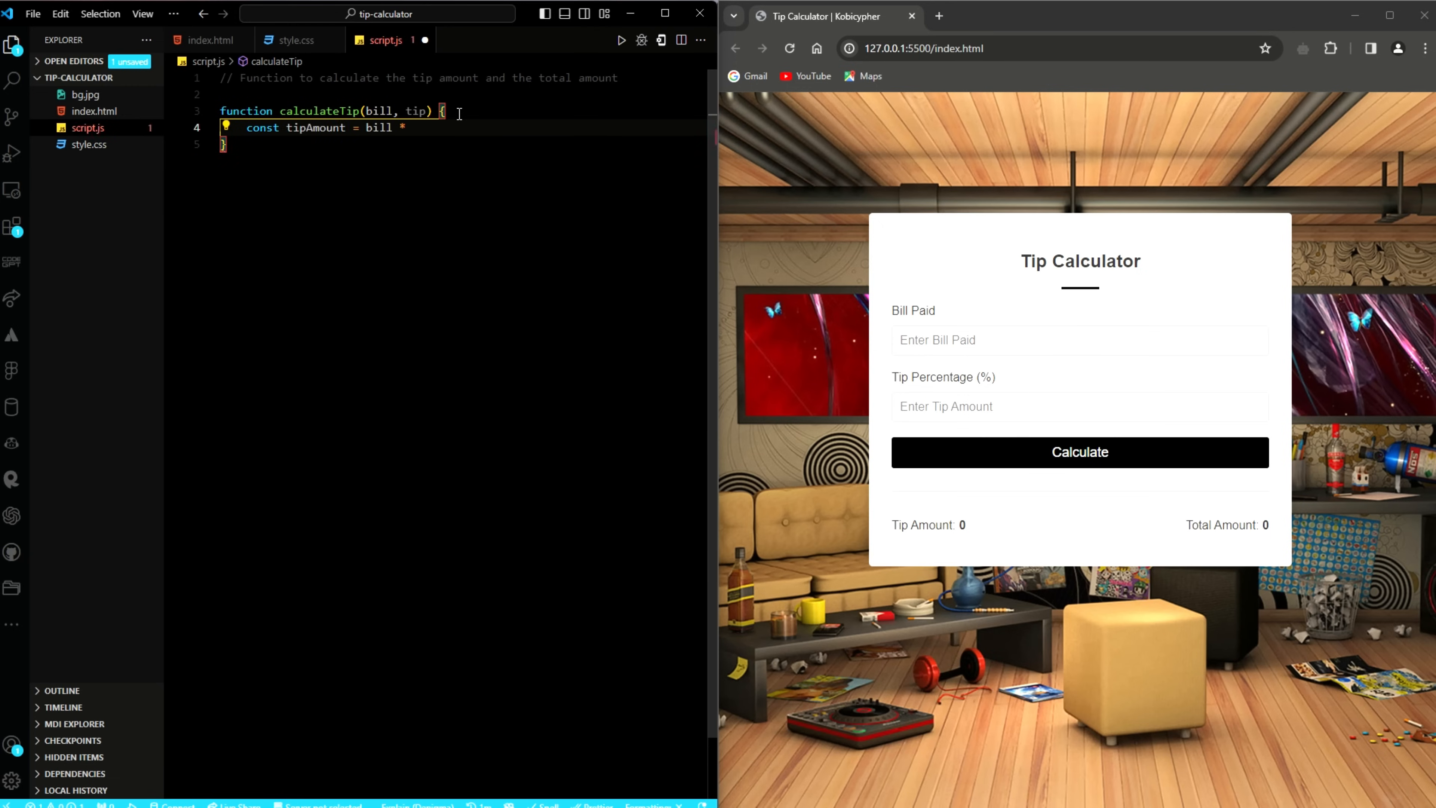
pyautogui.write('(tip)')
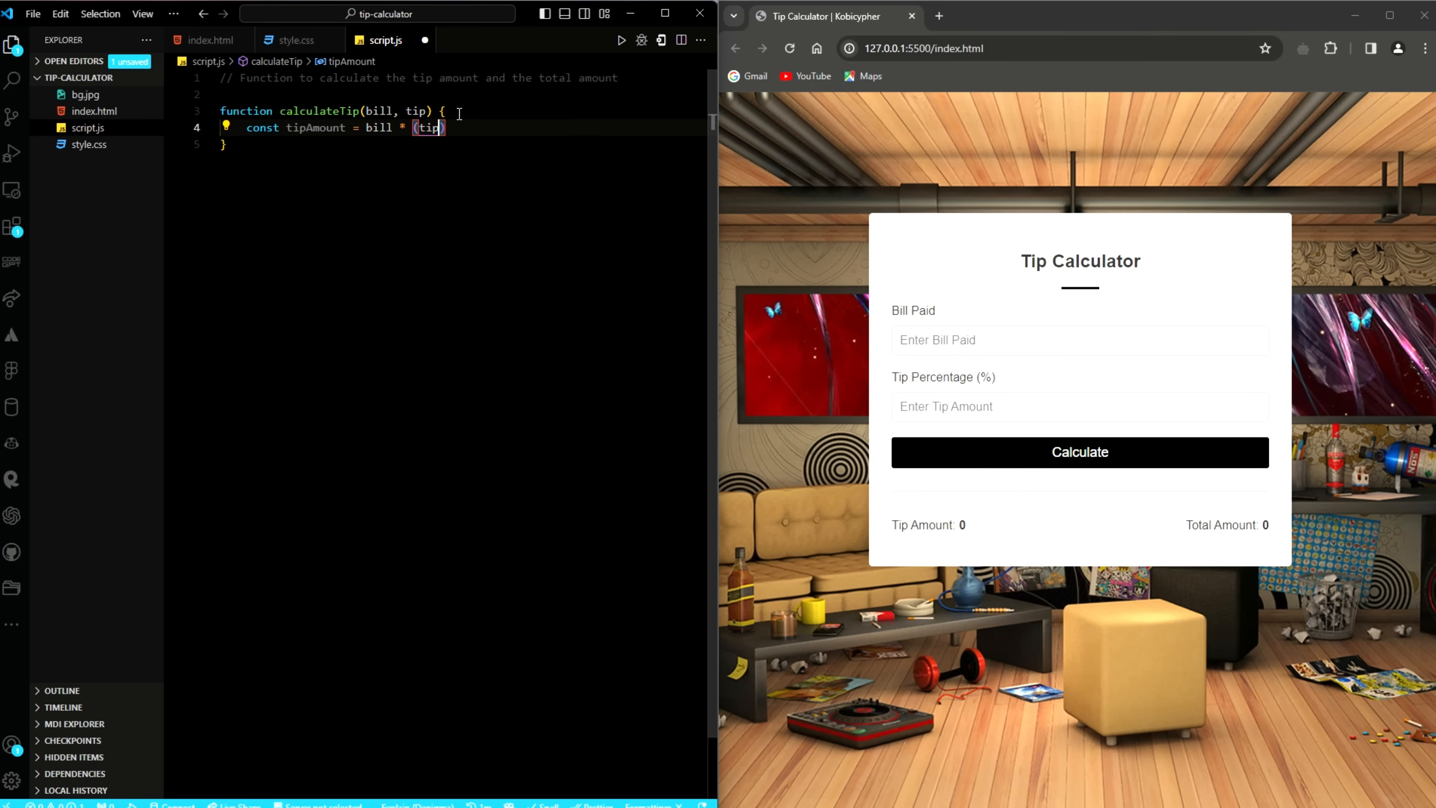
pyautogui.write('/ 100')
pyautogui.write('const totalAmount = tipAmount + b')
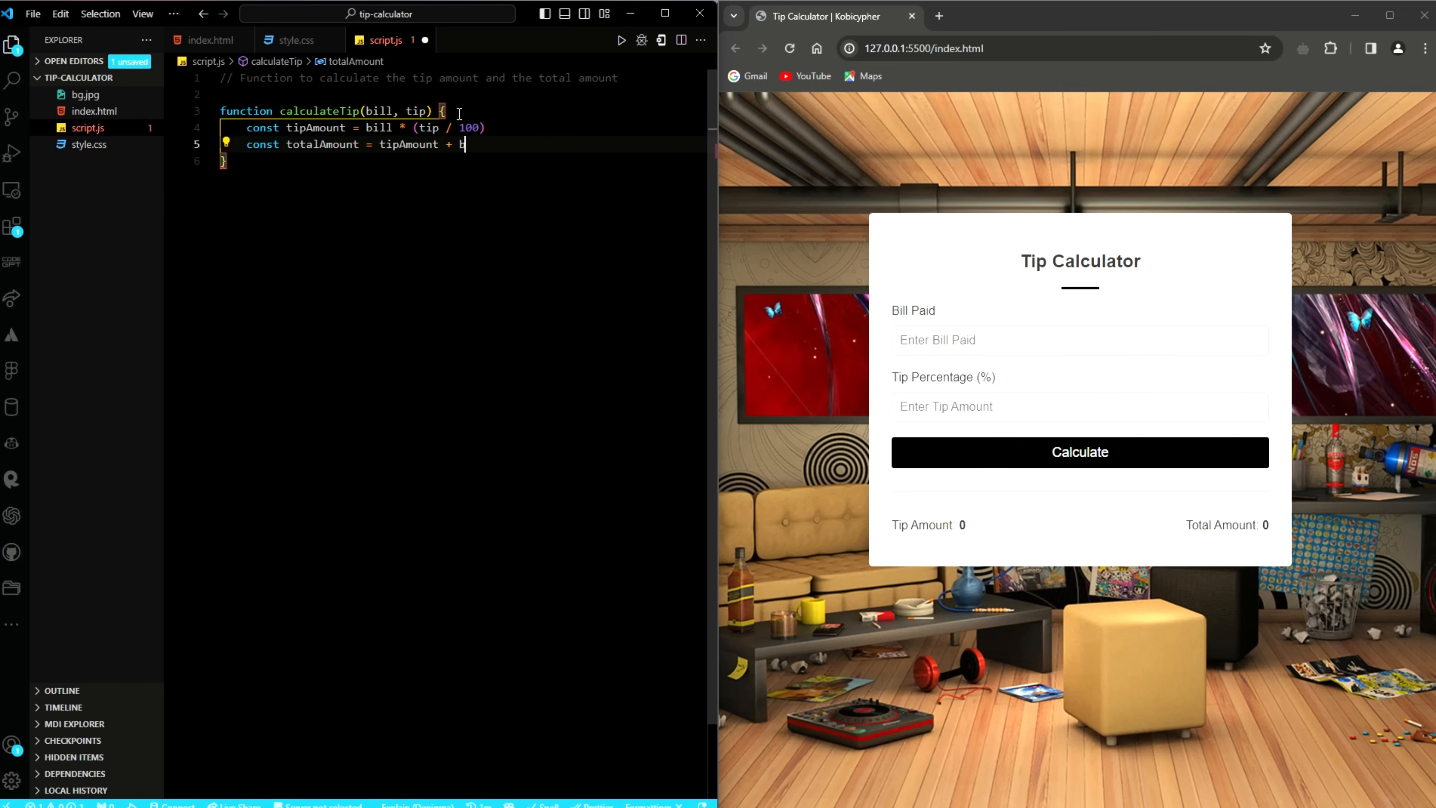
pyautogui.write('ill')
pyautogui.write('tipAmount,')
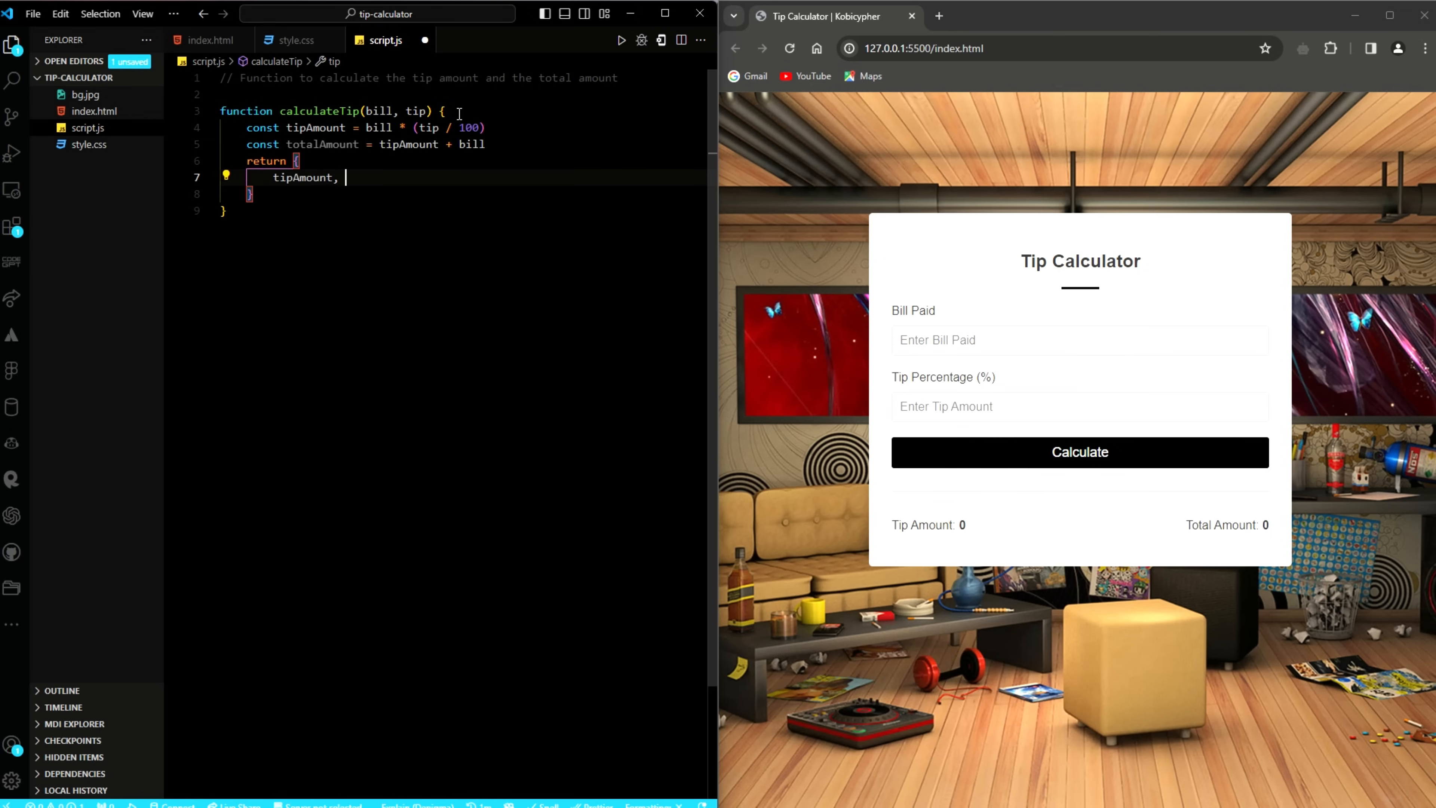
pyautogui.write('totalAmount')
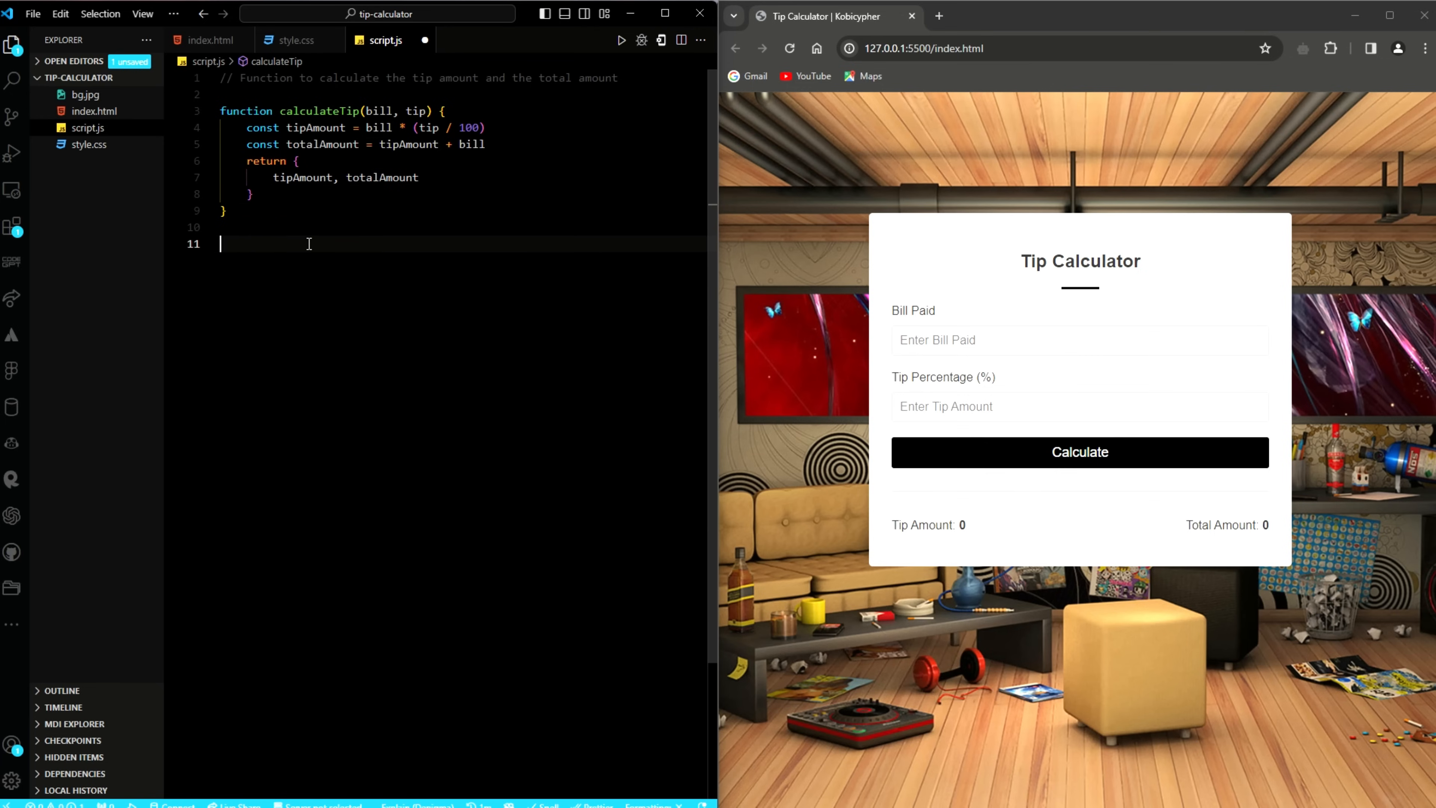
# Begin updateUI(tipAmount, totalAmount), checking the tip-amount id in index.html.
pyautogui.write('// Function to update the UI with the calculated amou')
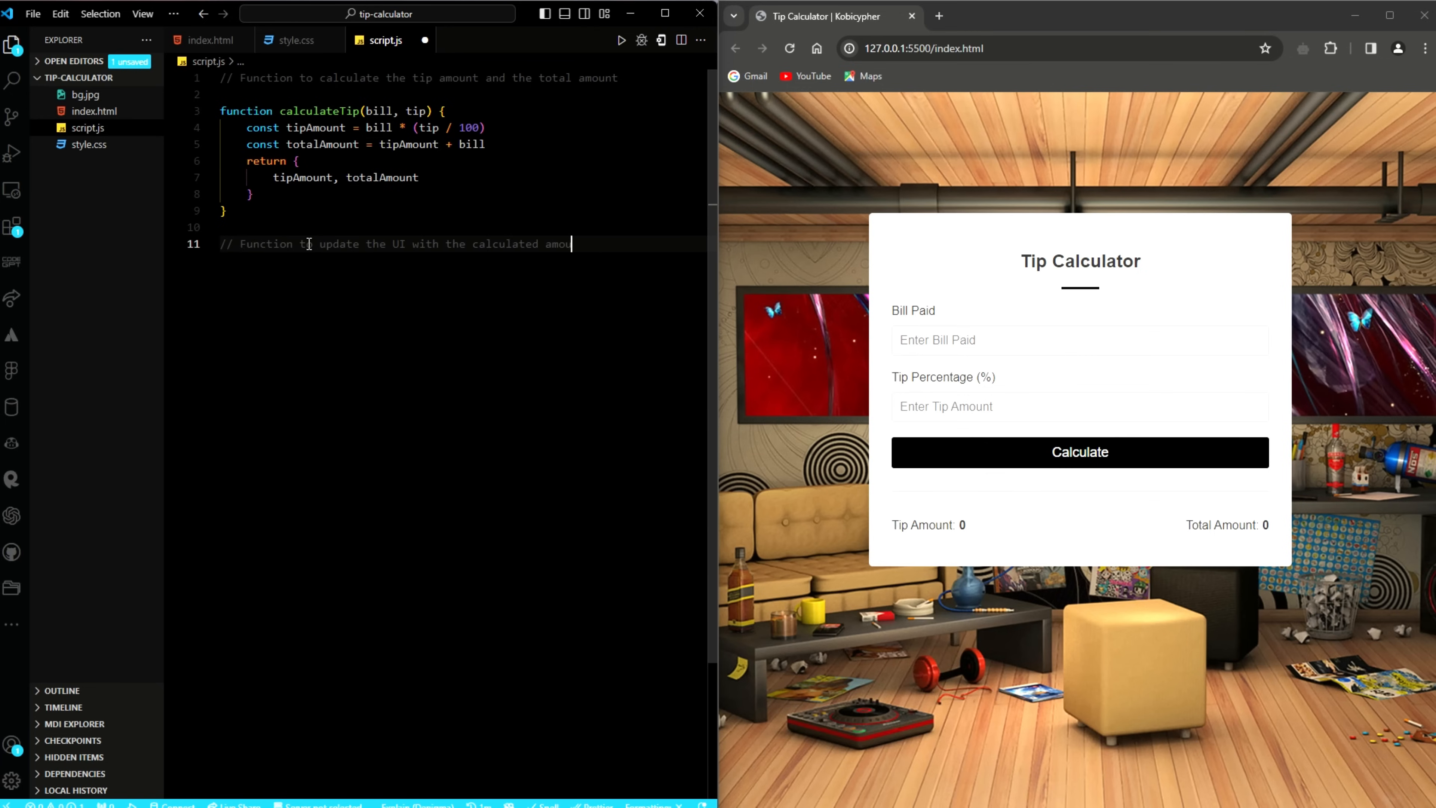
pyautogui.write('function updateUI')
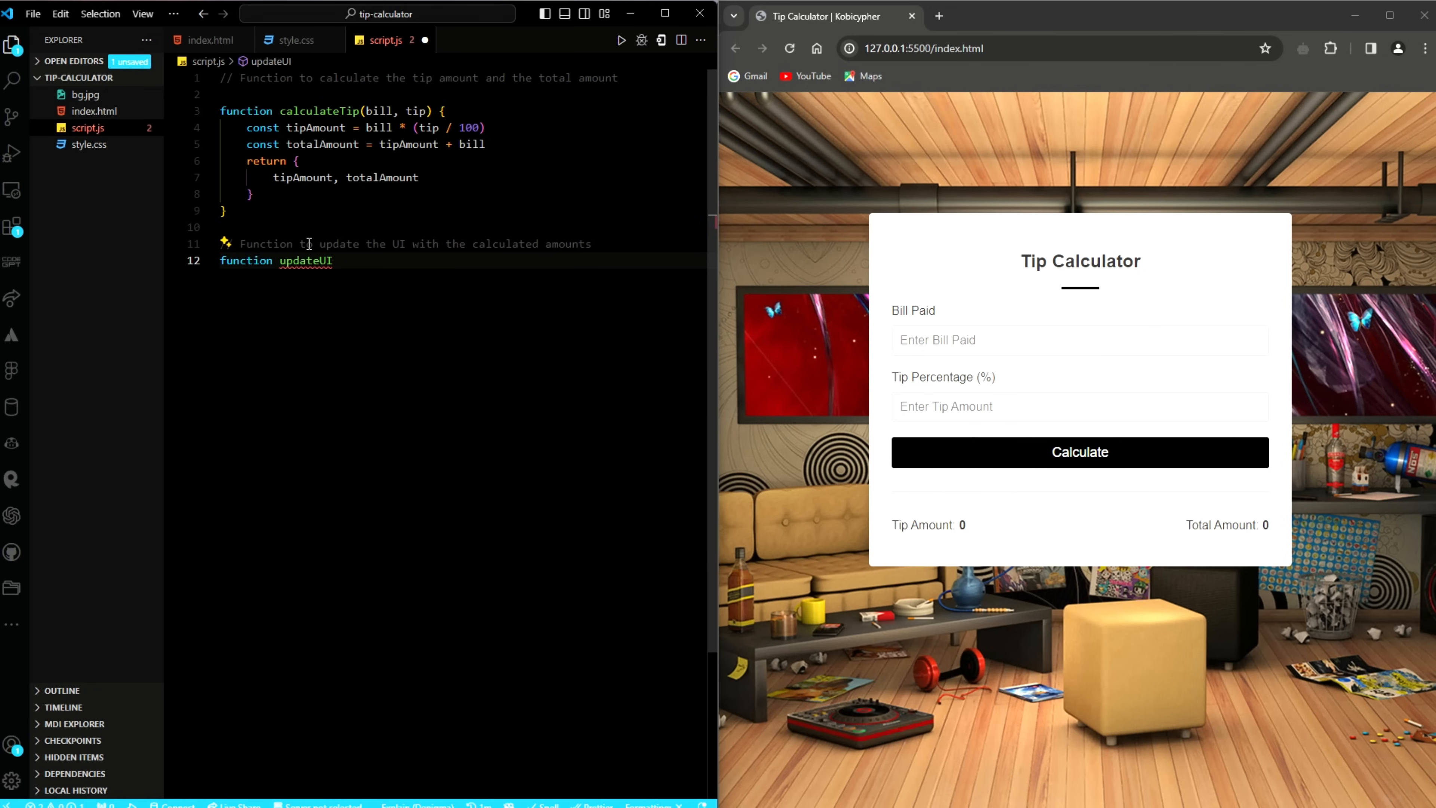
pyautogui.write('(tip')
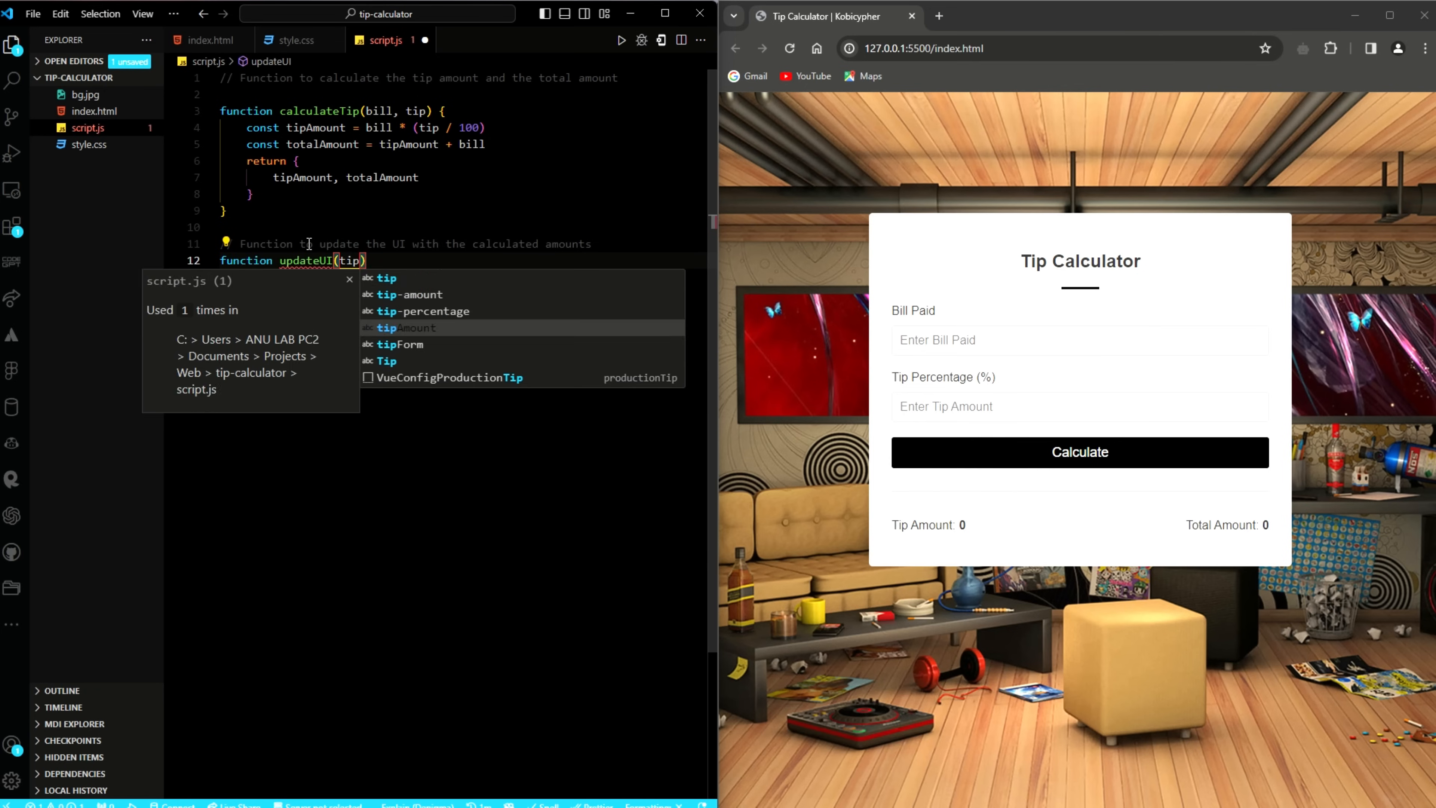
pyautogui.write('tipAmount, totalAmount')
pyautogui.write('document.getElementById("")')
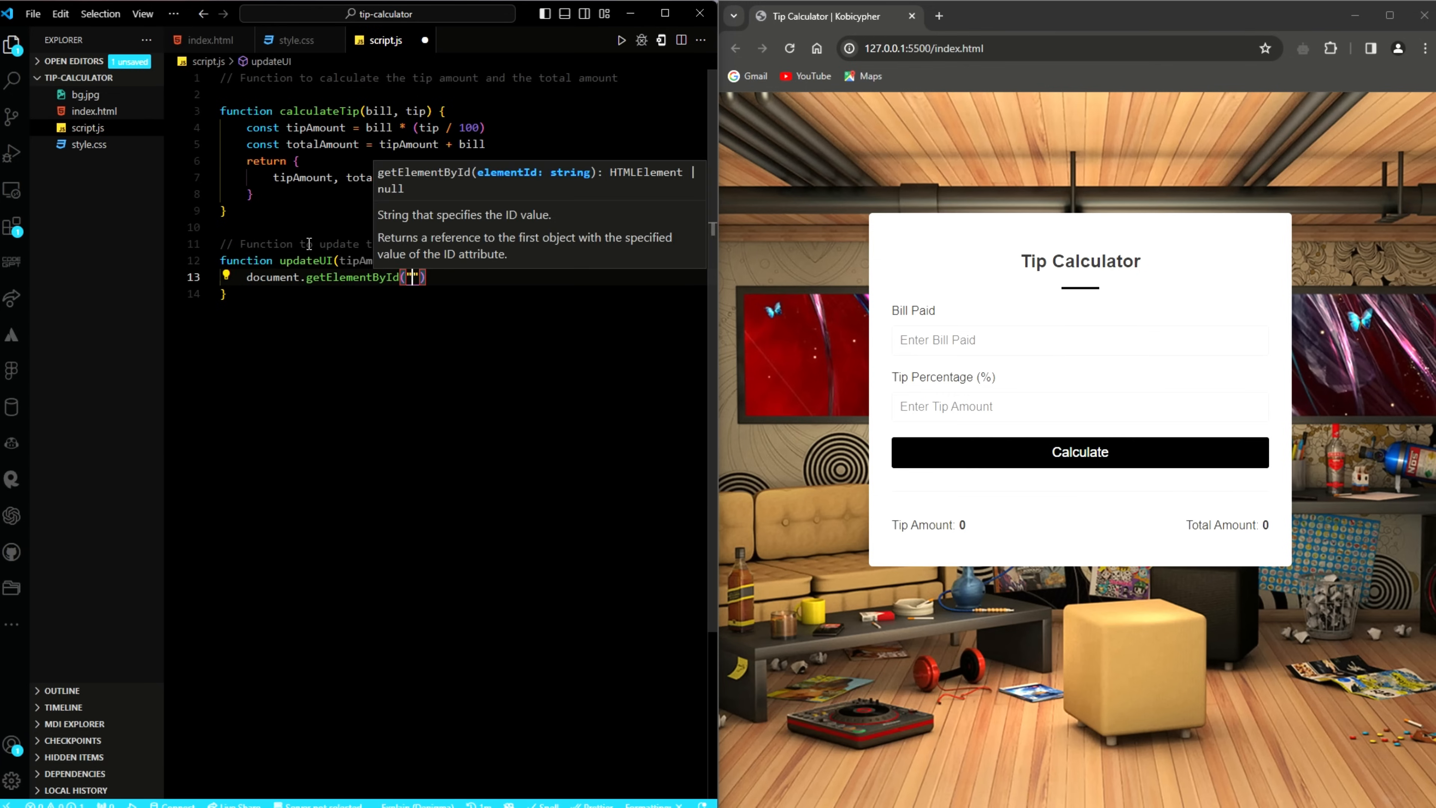
pyautogui.click(209, 40)
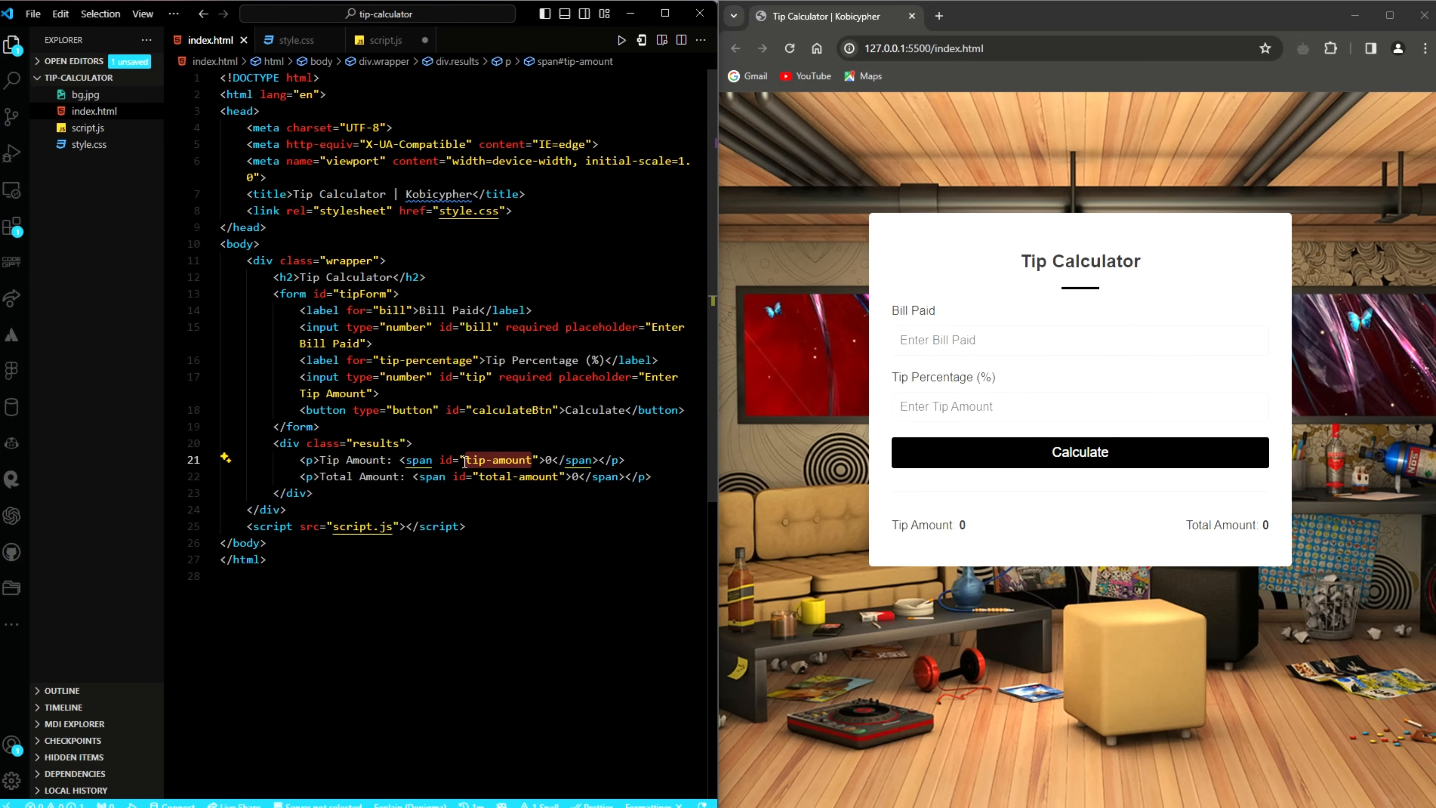
pyautogui.click(385, 40)
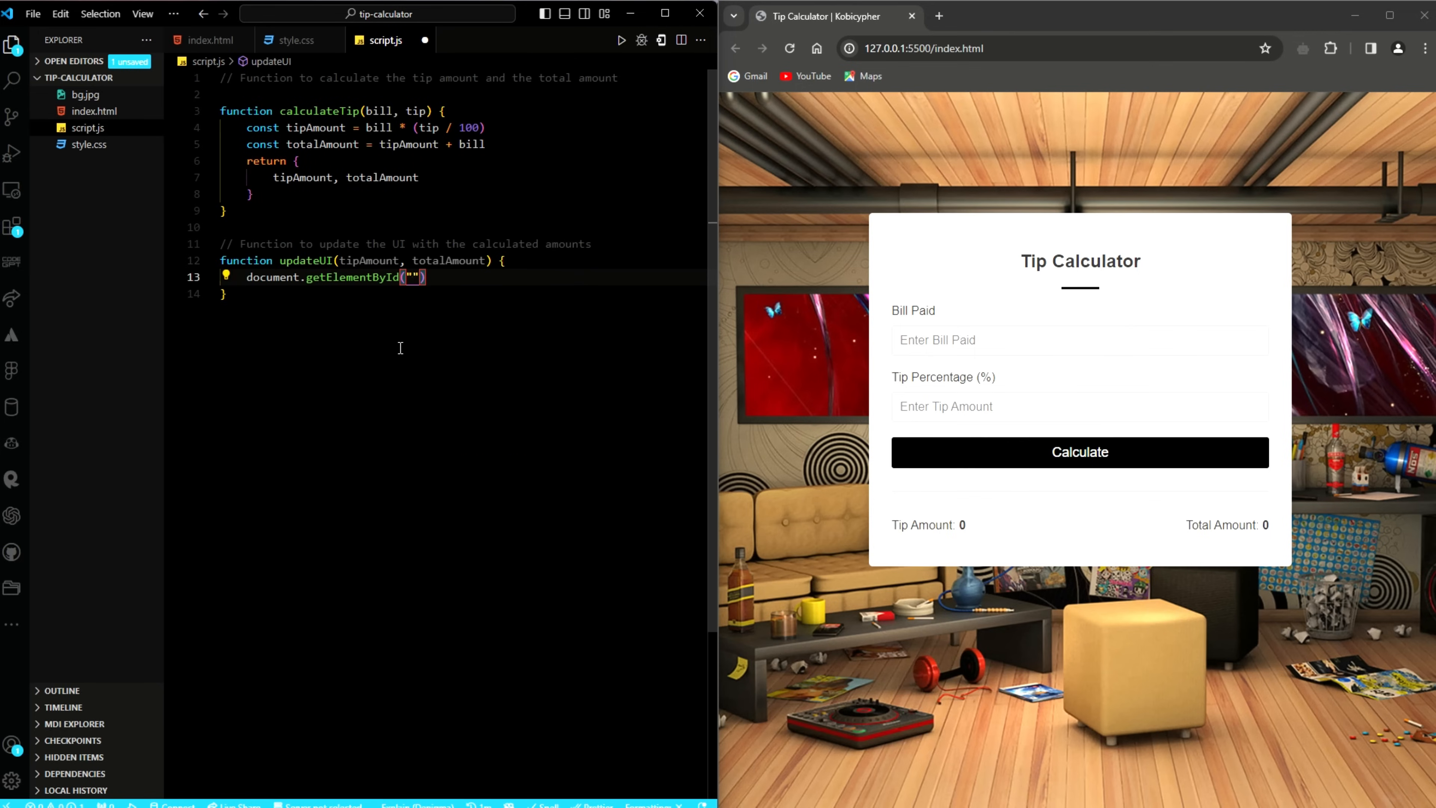
# Set #tip-amount textContent to "$" + tipAmount.toFixed(2) and start the button handler comment.
pyautogui.write('tip-amount").textContent')
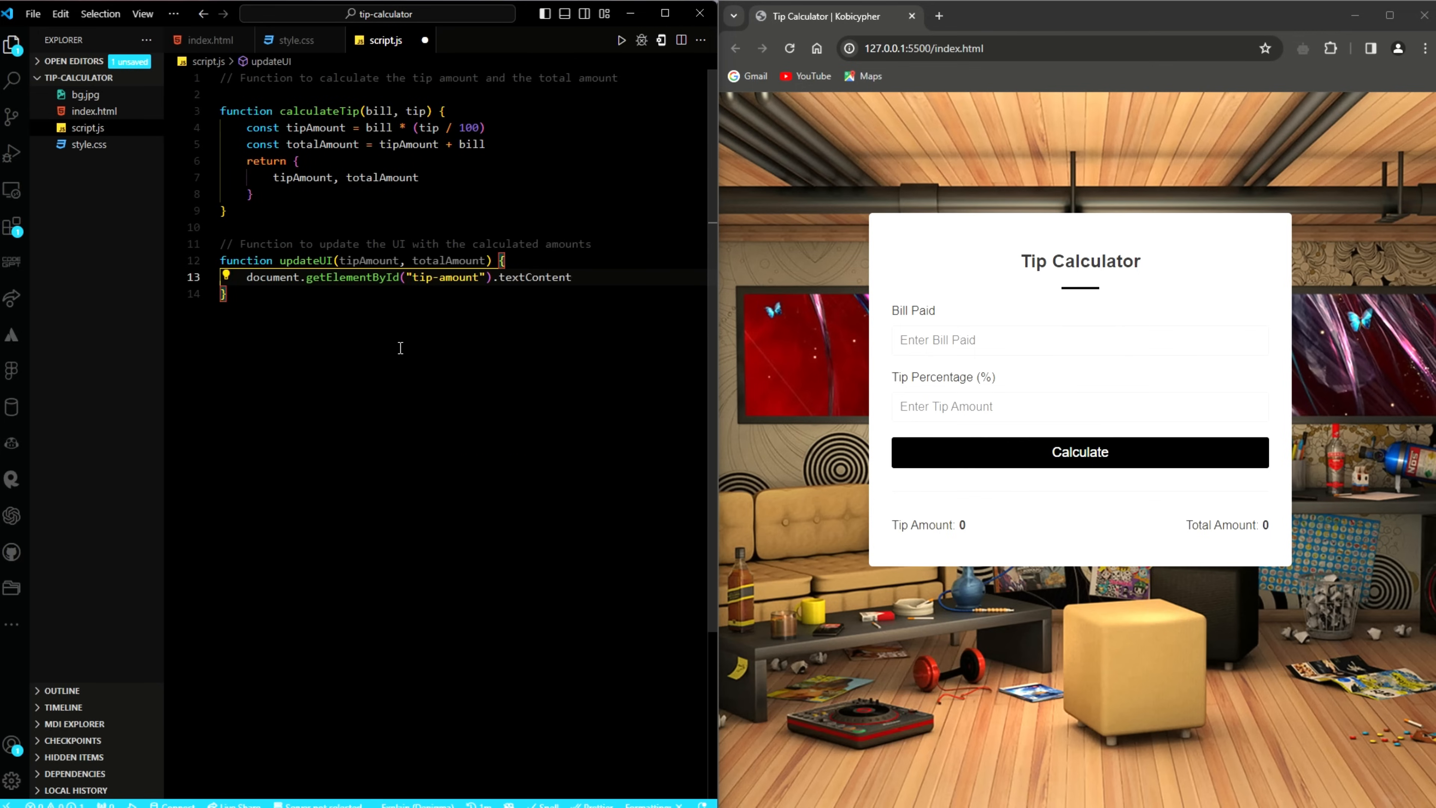
pyautogui.write('= "$" +')
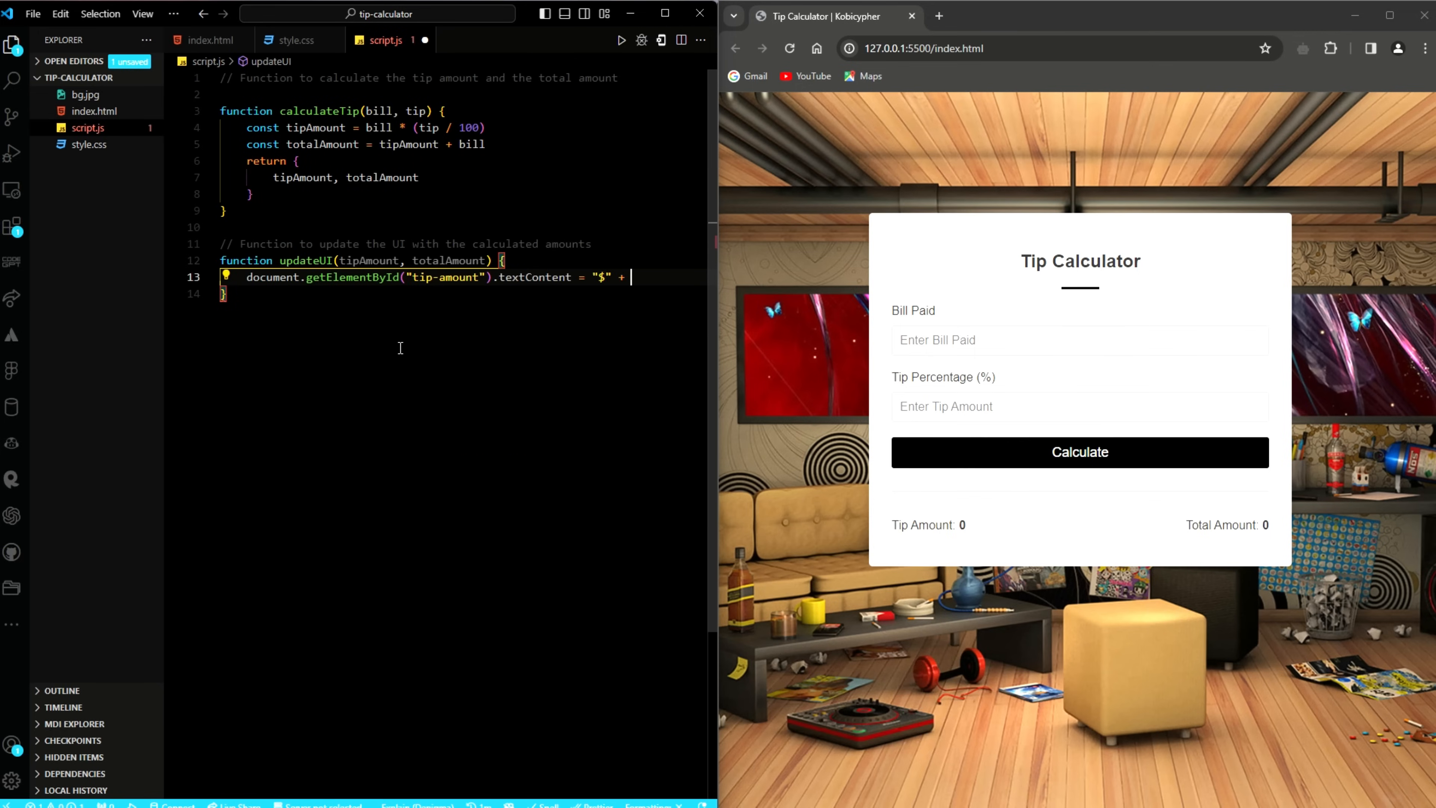
pyautogui.write('tipAmount.toFixed)')
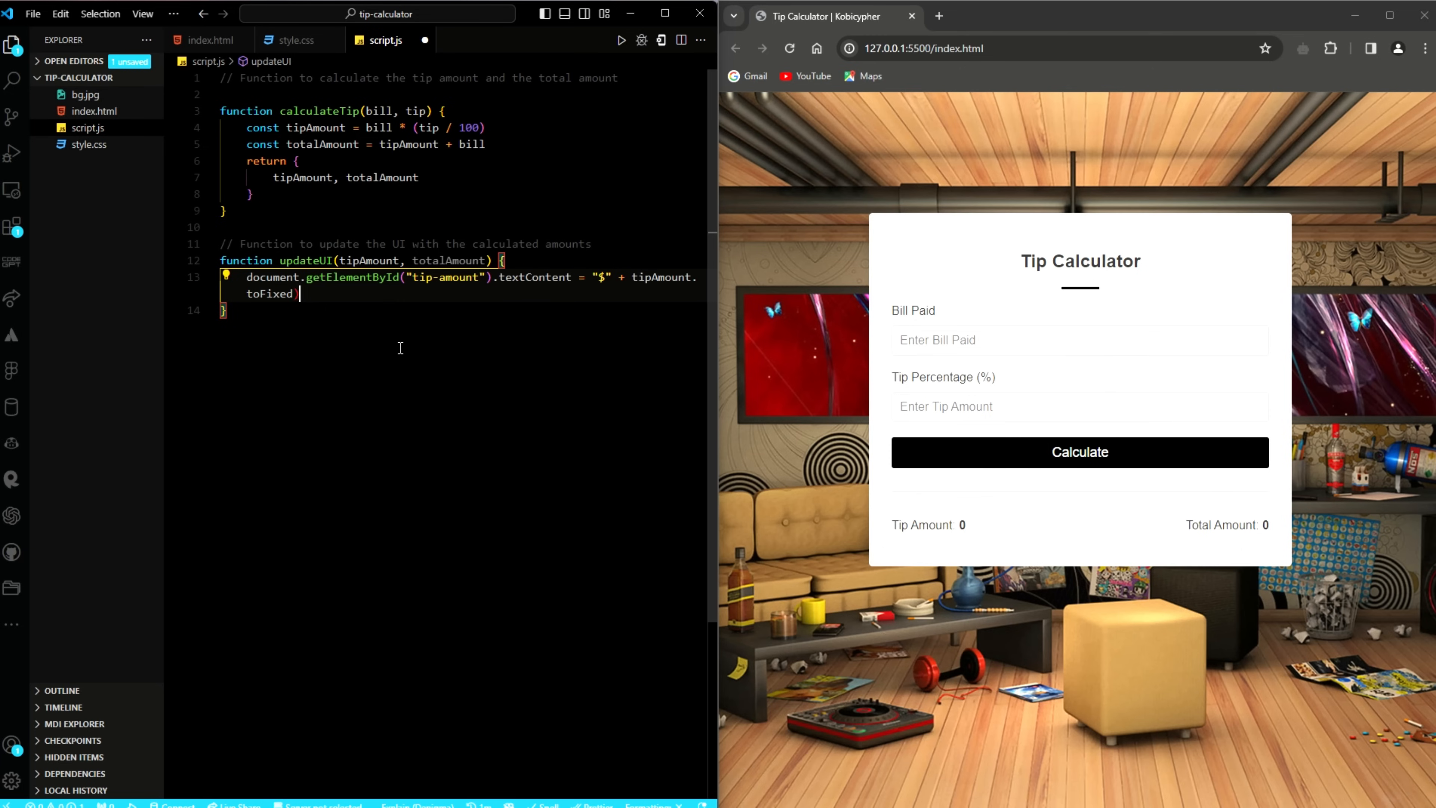
pyautogui.write('(2)')
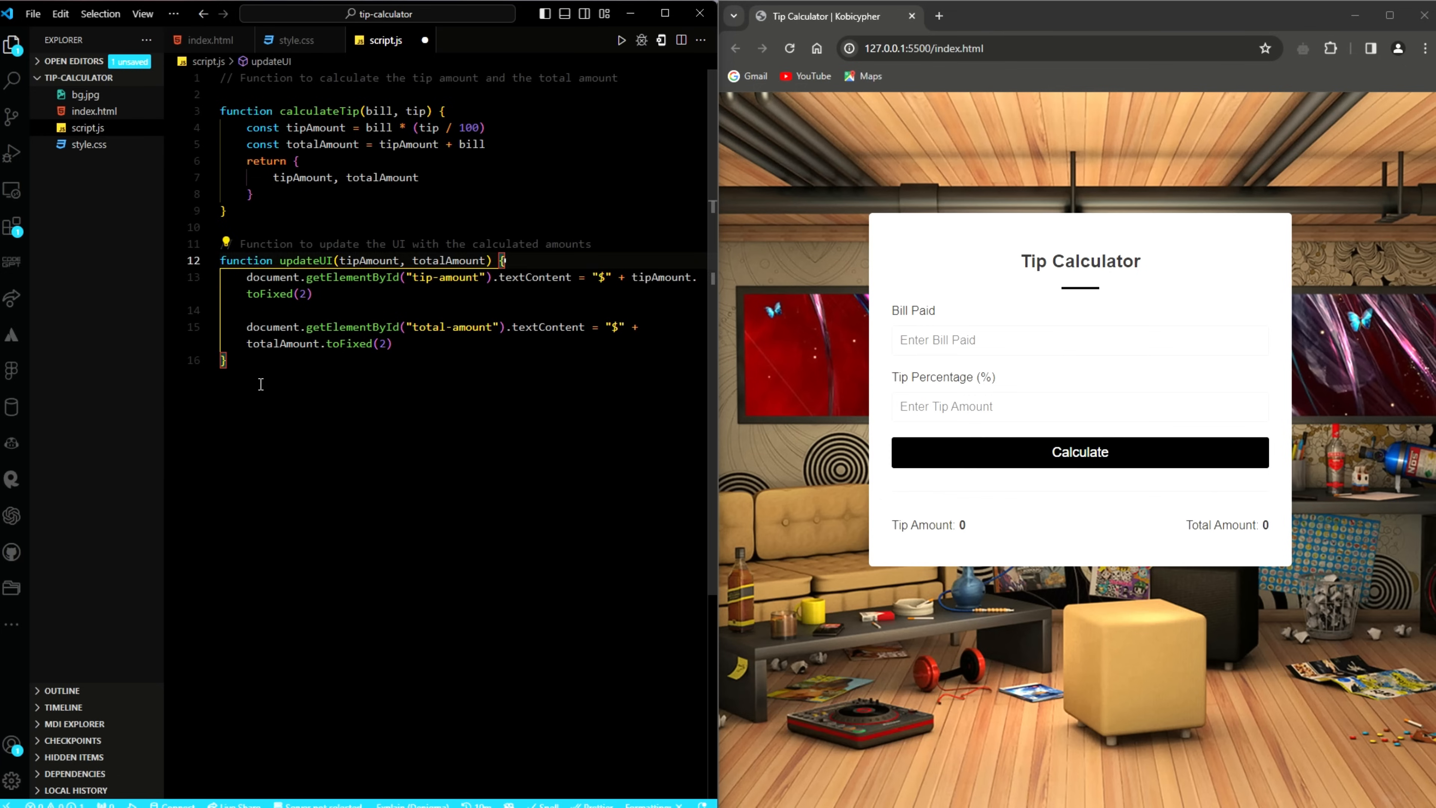
pyautogui.write('// Function to handle bt')
pyautogui.write('const b')
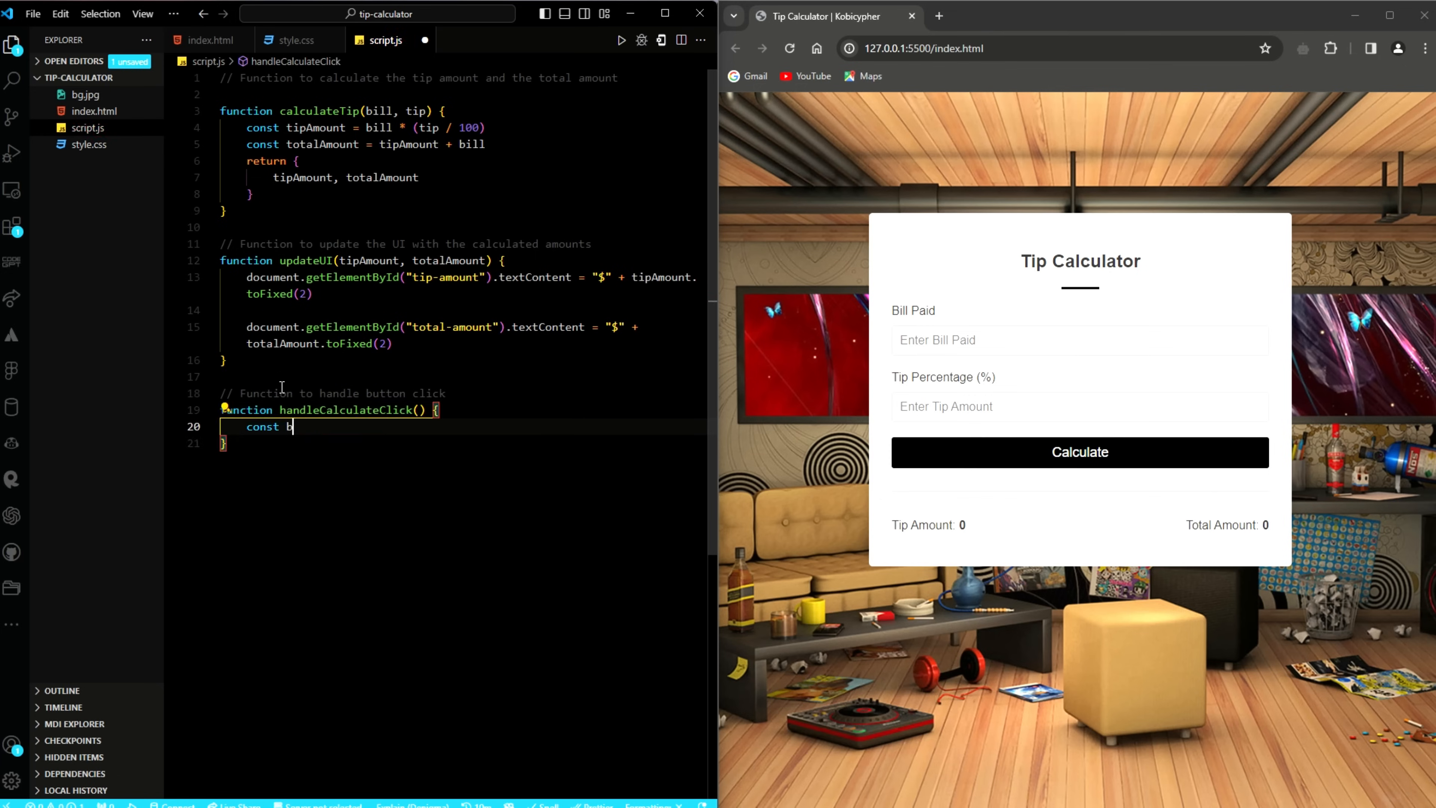
# Read bill and tip with parseFloat and alert 'Please enter valid numbers for the Bill and Tip' on invalid input.
pyautogui.write("ill = parseFloat(document.getElementById('bill').value)")
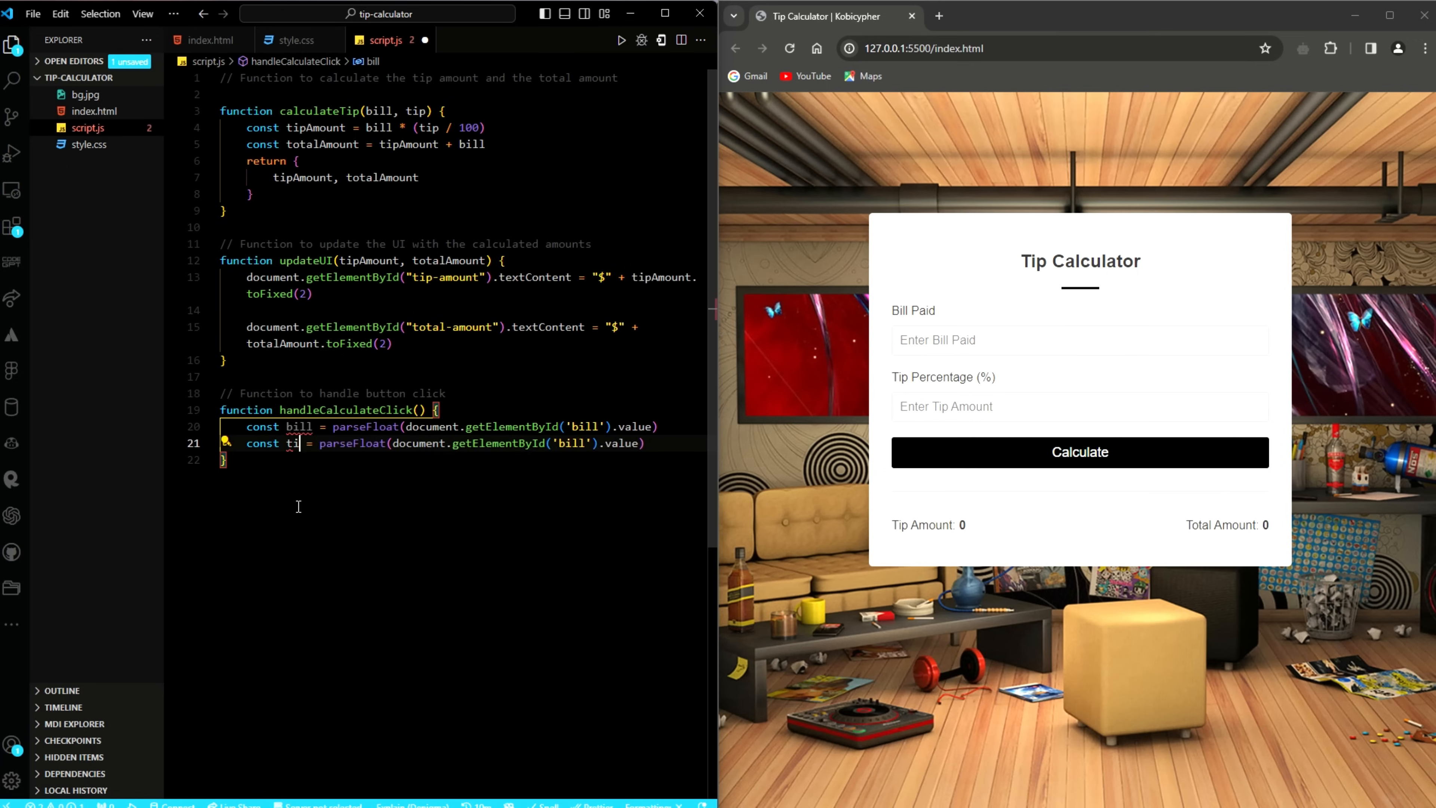
pyautogui.write('tip')
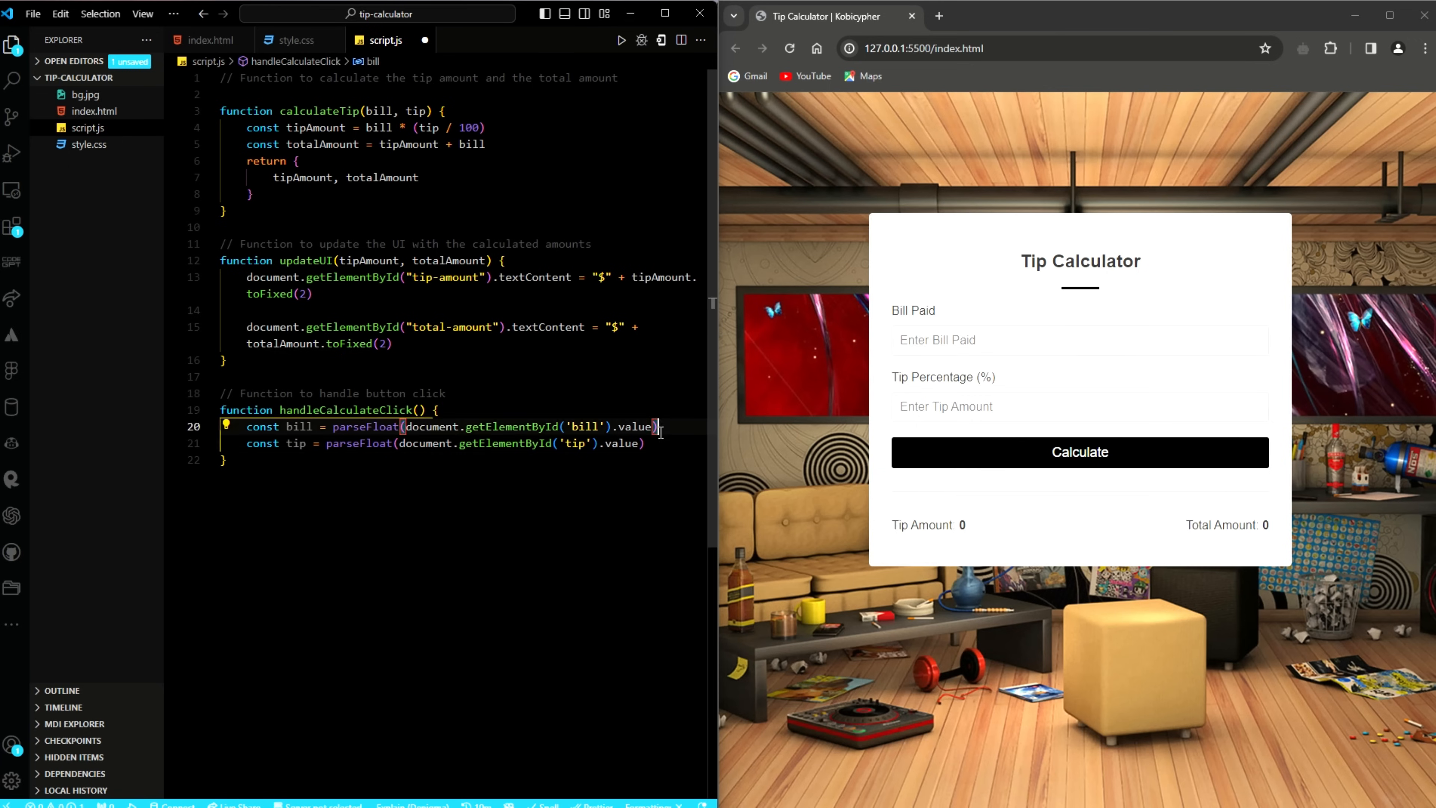
pyautogui.write('// validate input f')
pyautogui.write('if (isNaN(bill) || isNaN(')
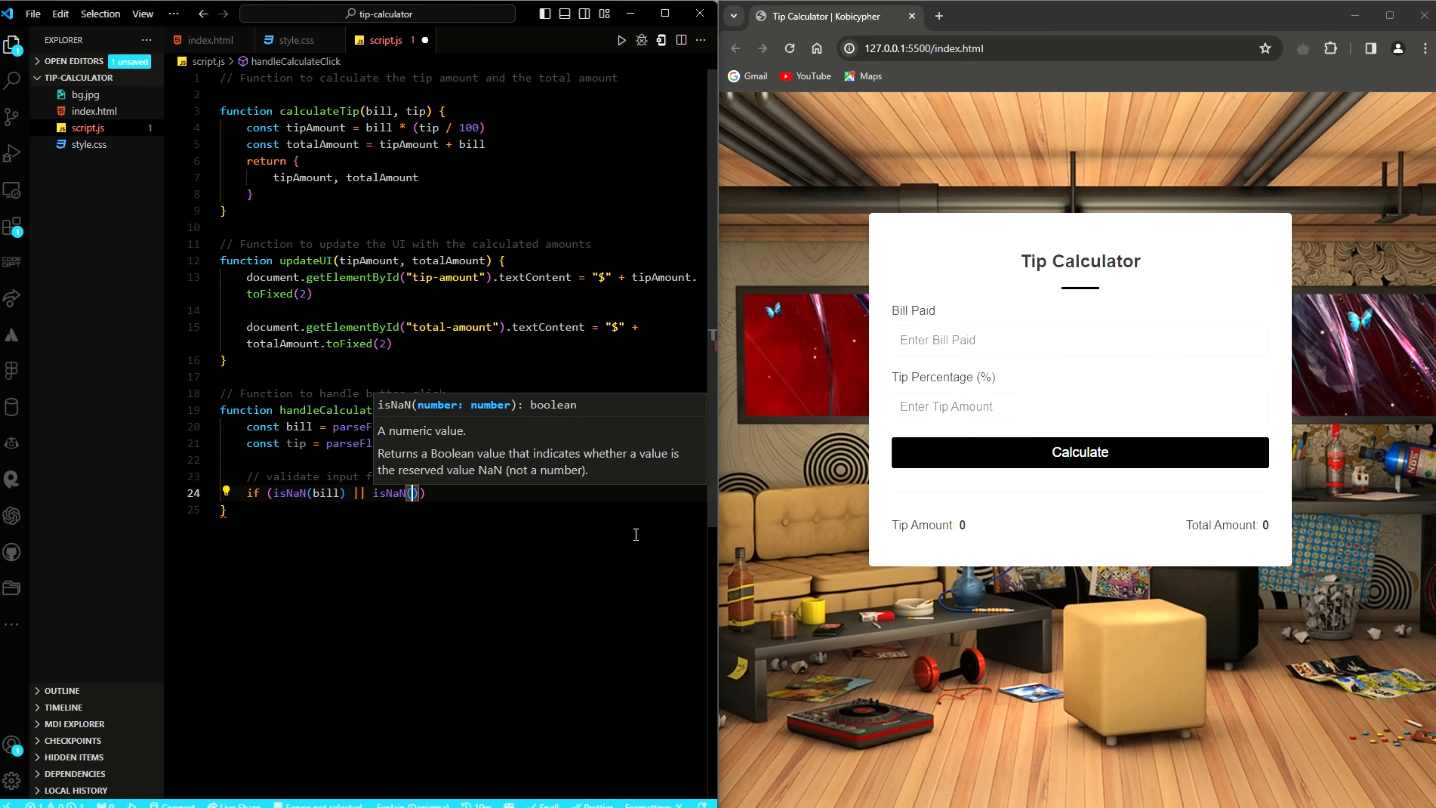
pyautogui.write('tip) || bill <= 0 || tip <= 0')
pyautogui.write("alert('")
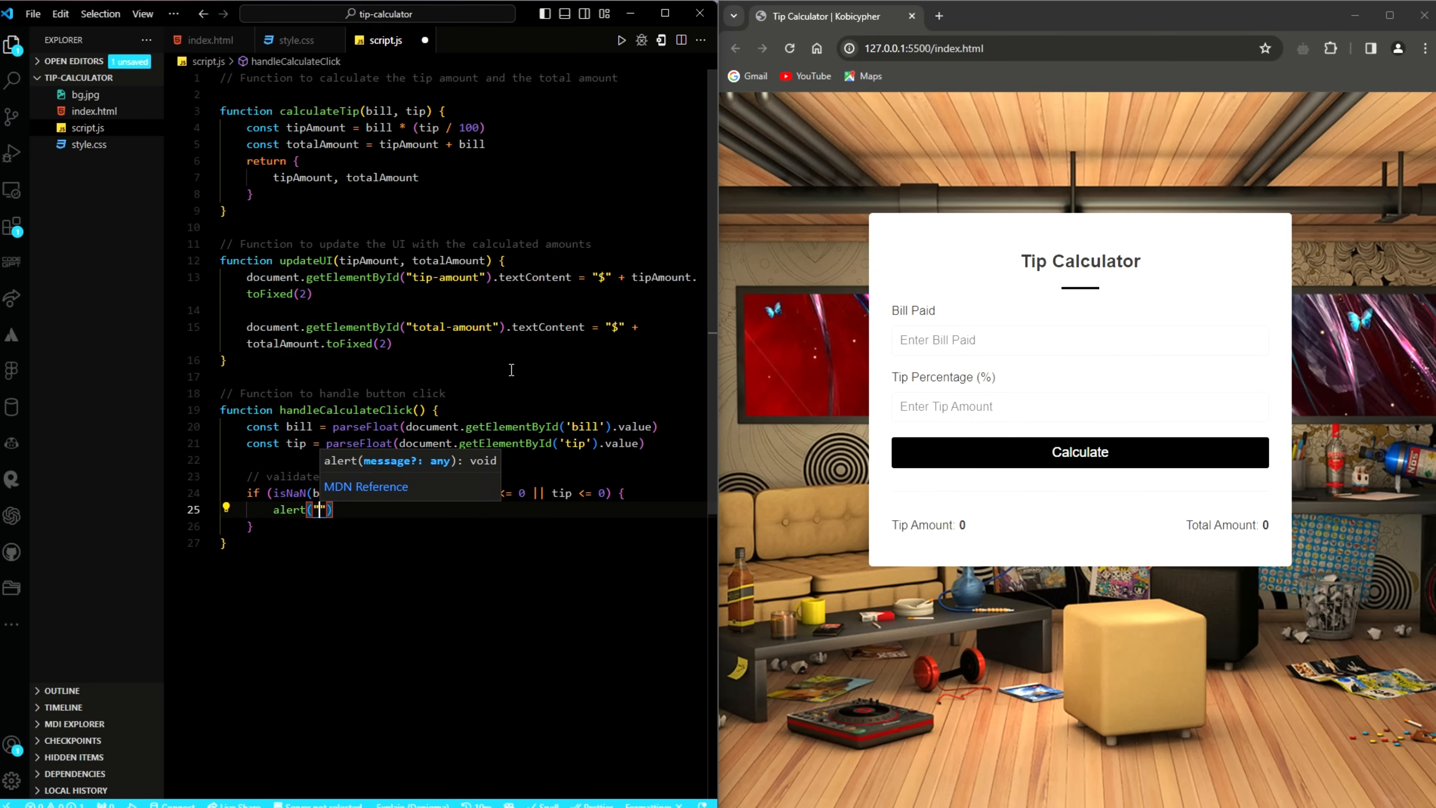
pyautogui.write('Please enter valid')
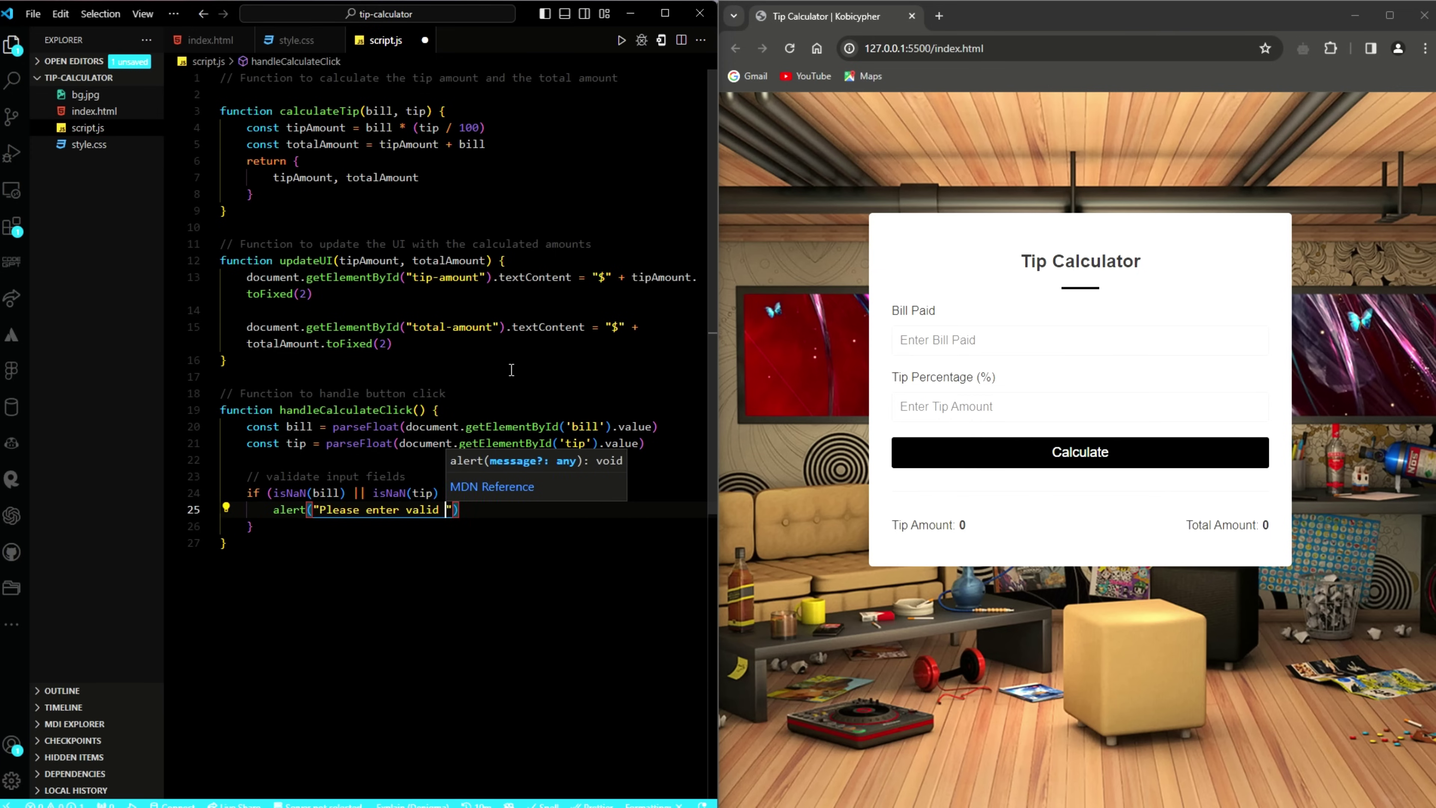
pyautogui.write('numbers for the Bill and Tip Percentage')
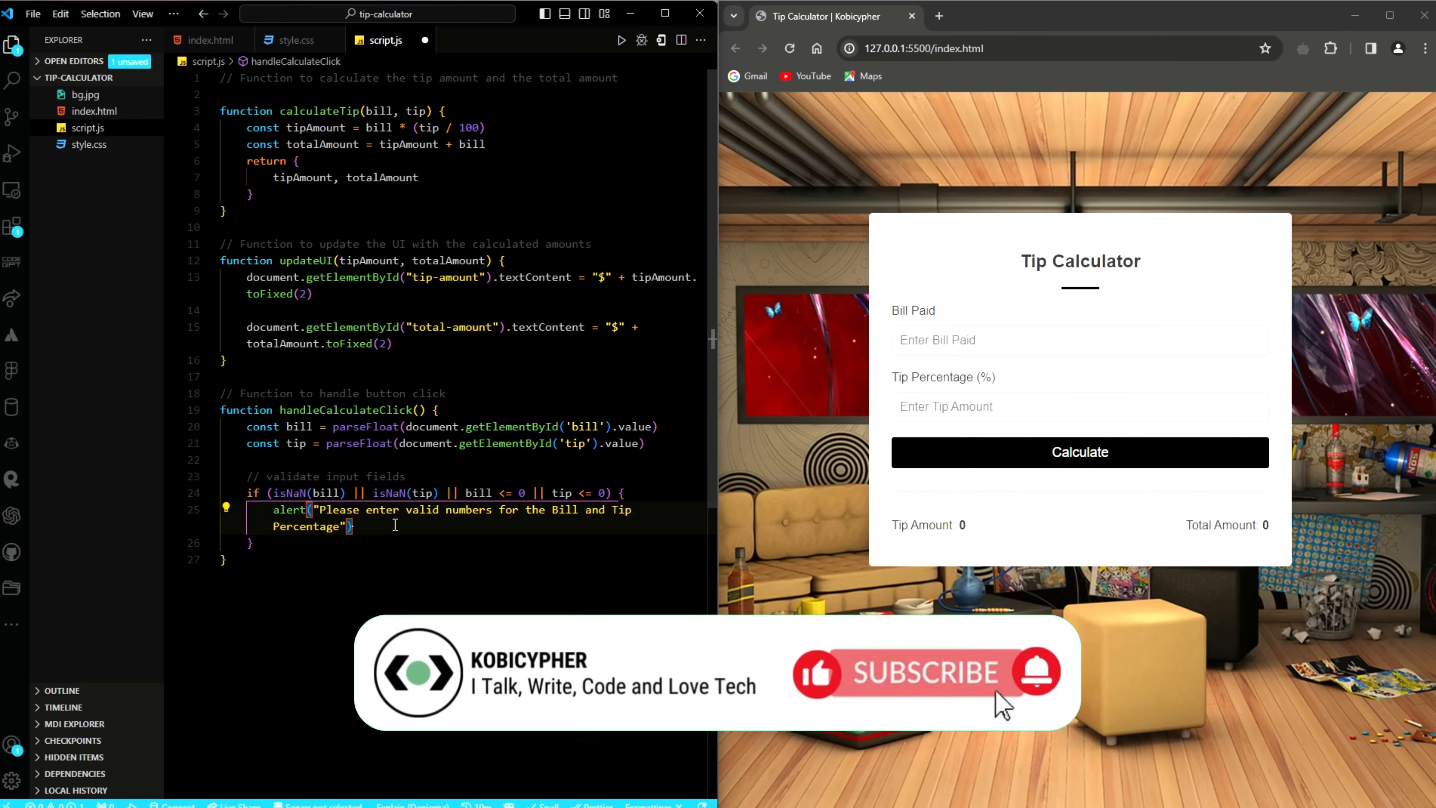
pyautogui.write('return;')
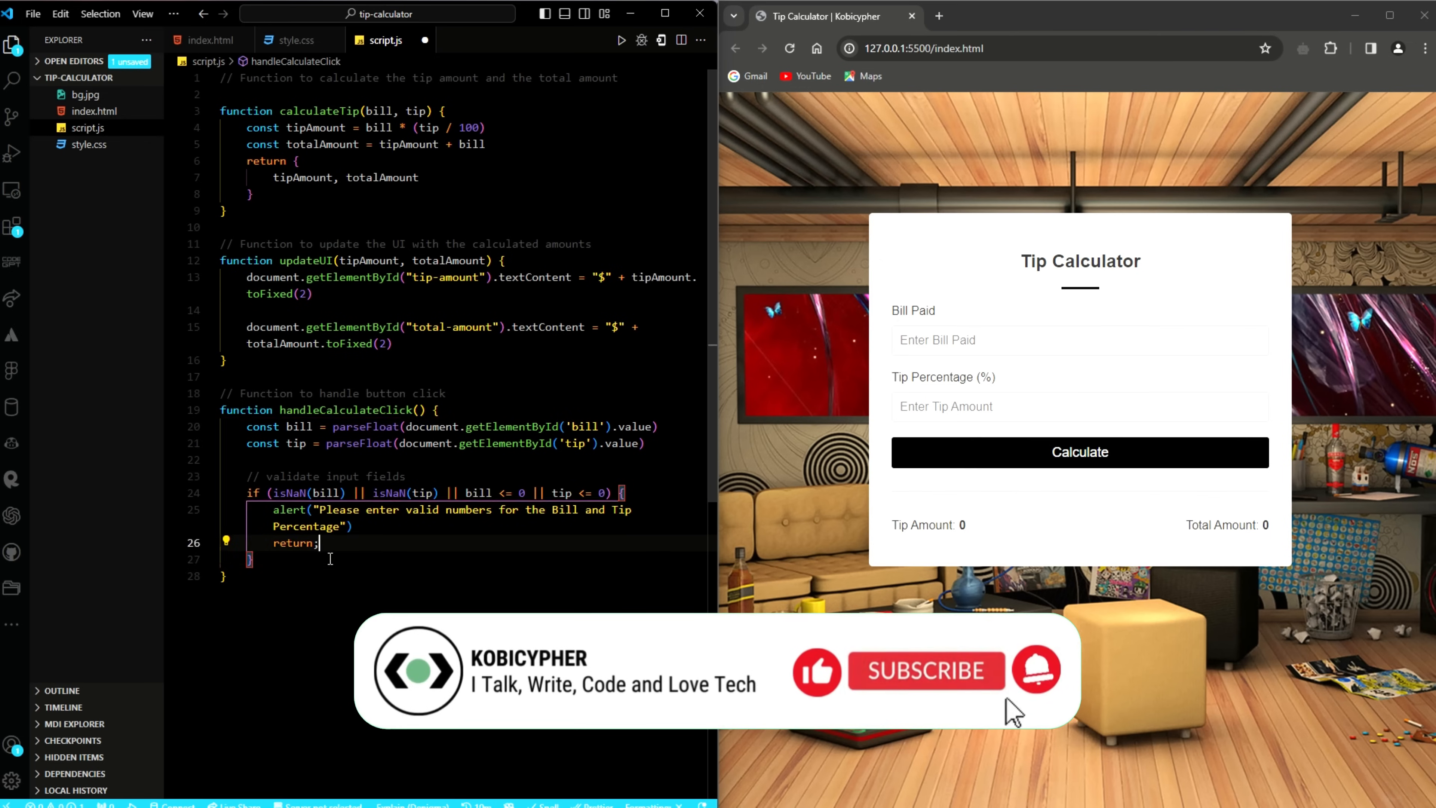
# Destructure {tipAmount, totalAmount} from calculateTip(bill, tip).
pyautogui.write('const')
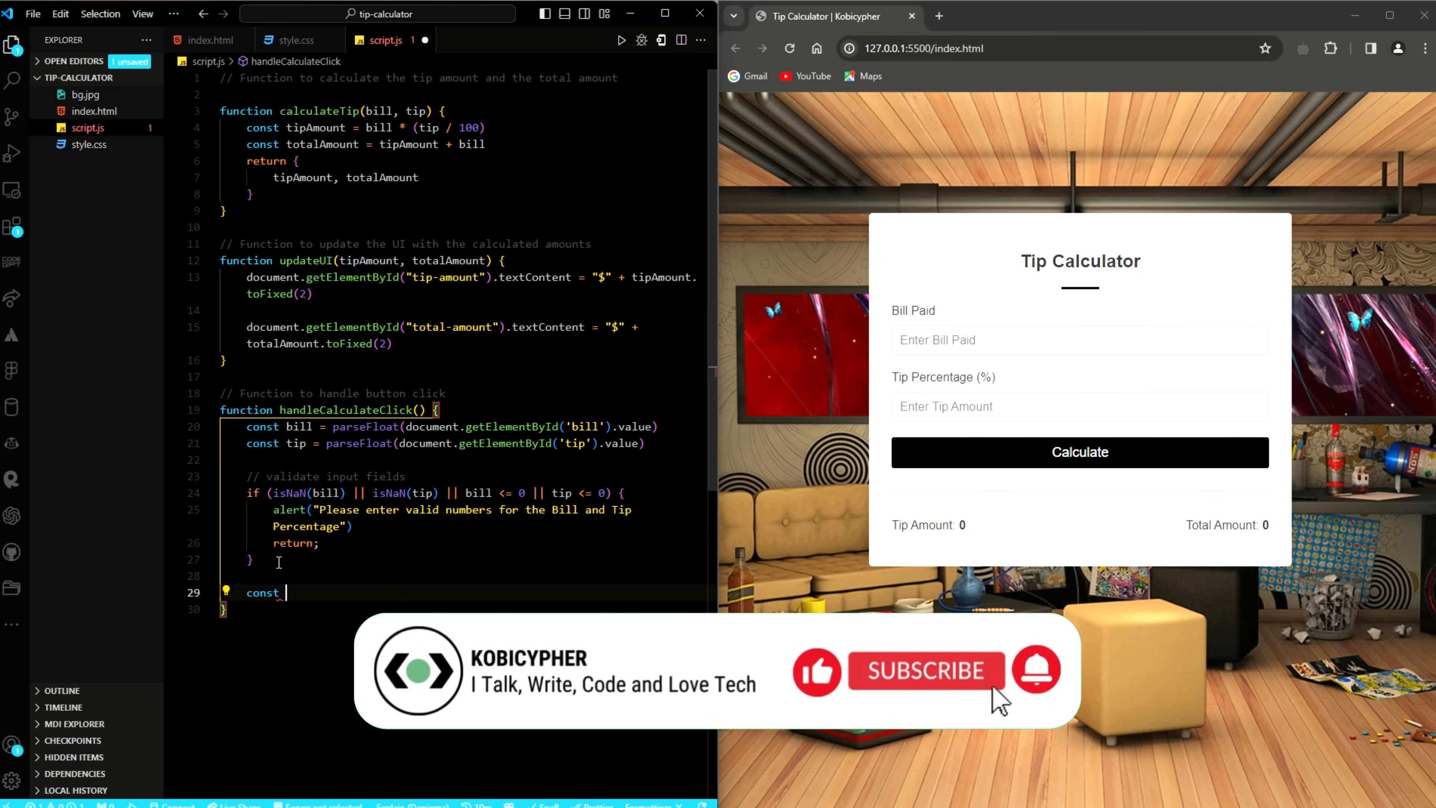
pyautogui.write('{tipAmount, totalAmount} = calculateTip()')
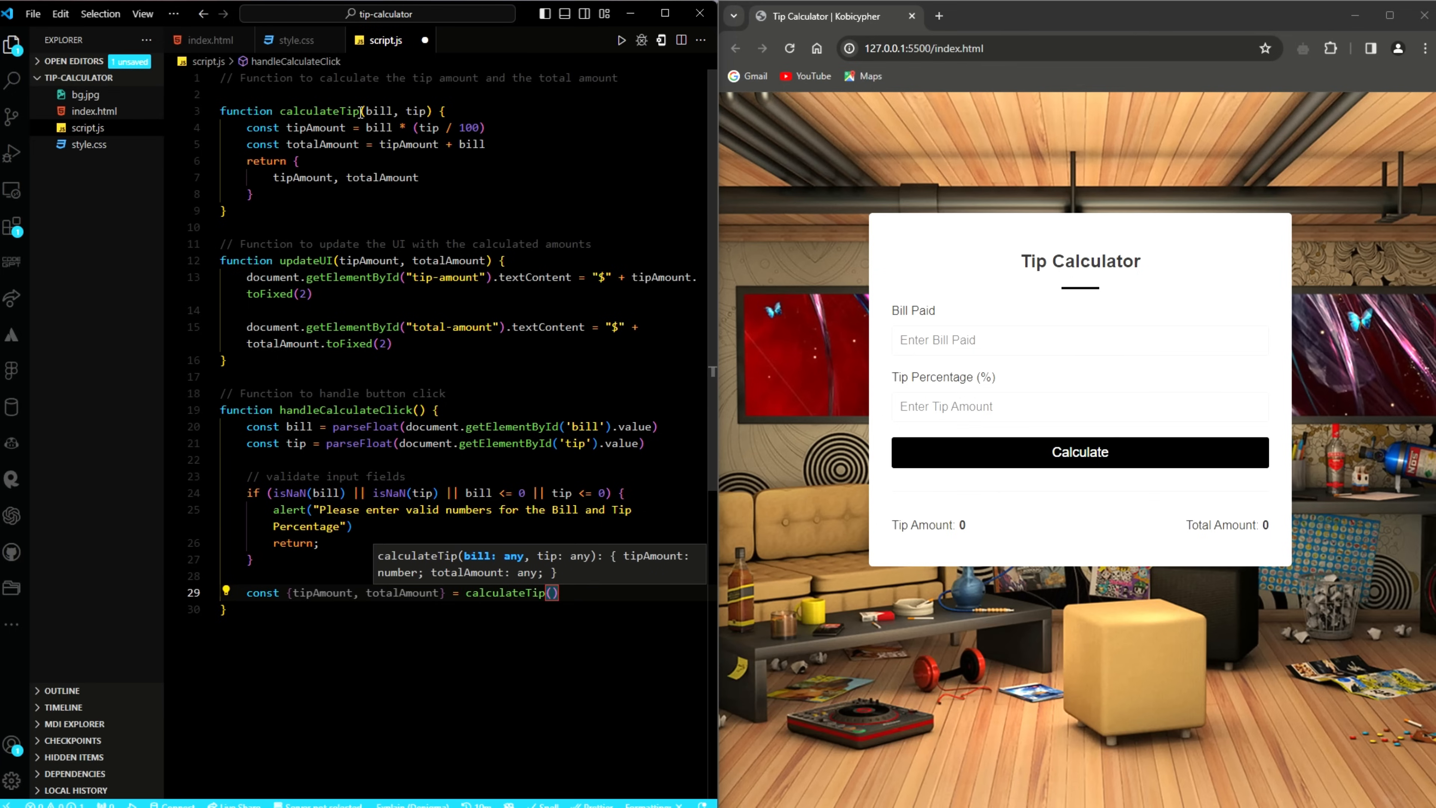
pyautogui.write('bill, tip')
pyautogui.write('// Event list')
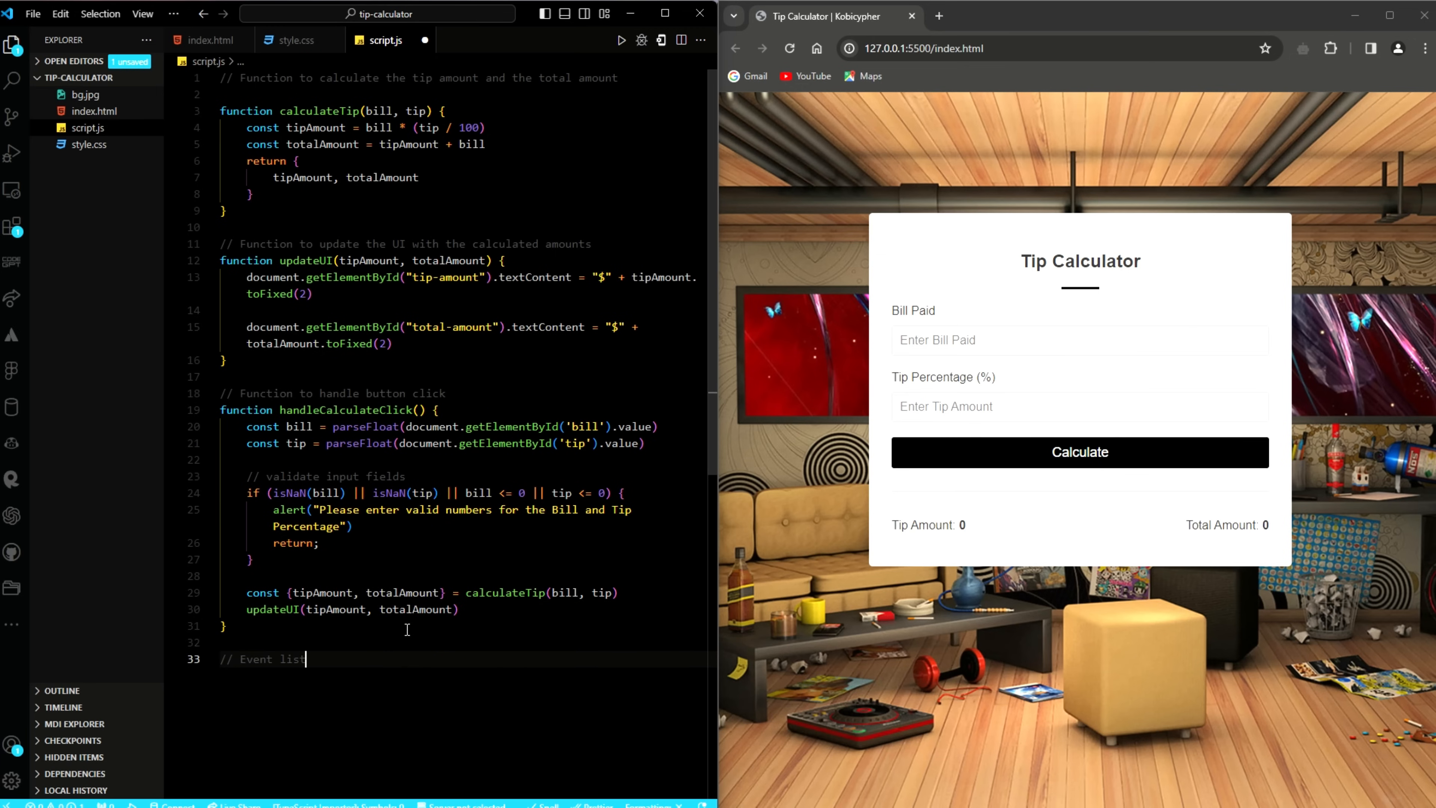
# Wire document.getElementById("calculateBtn") click event to handleCalculateClick.
pyautogui.write('document.')
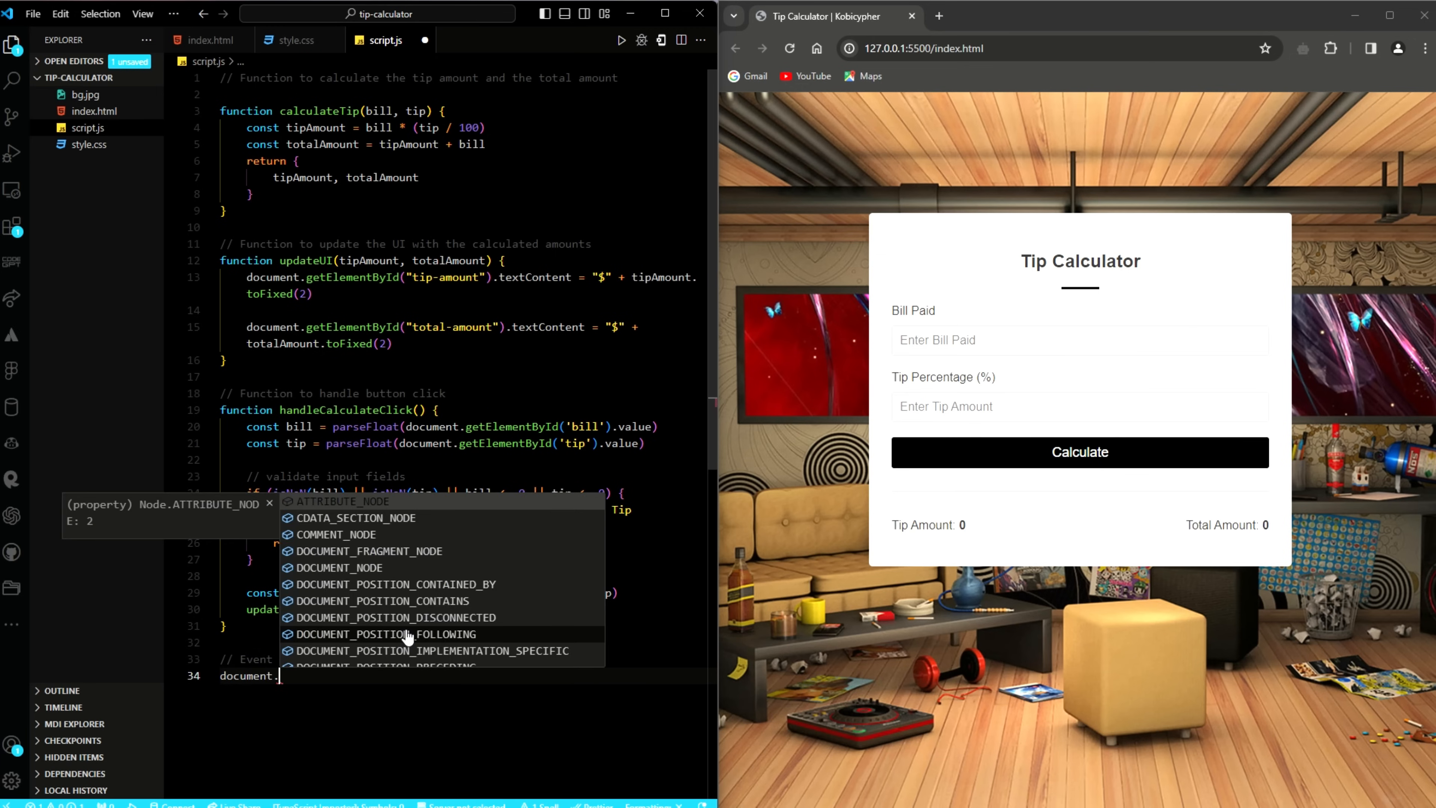
pyautogui.write('getElementById("ca"')
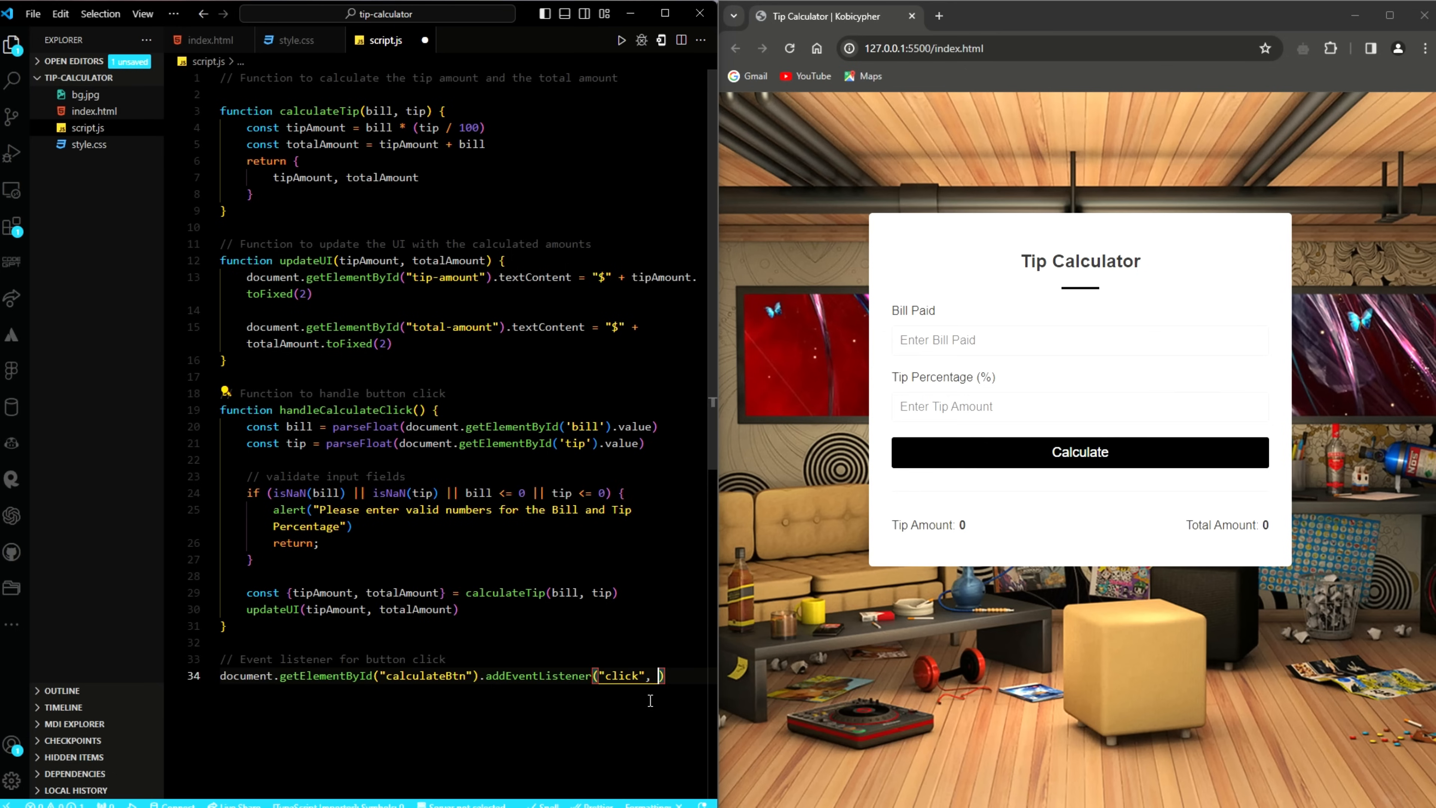
pyautogui.write('handleCalculateClick')
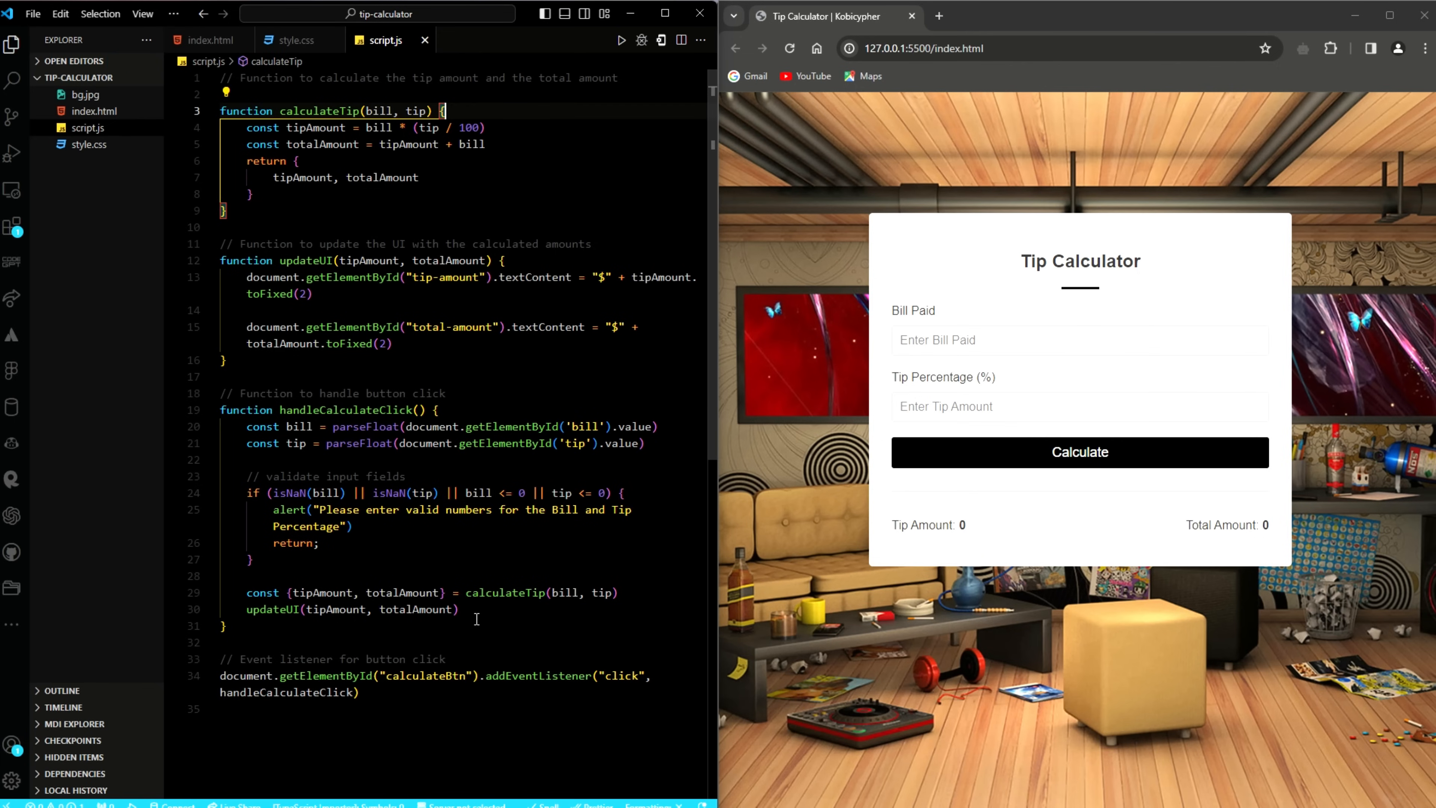
pyautogui.moveTo(449, 155)
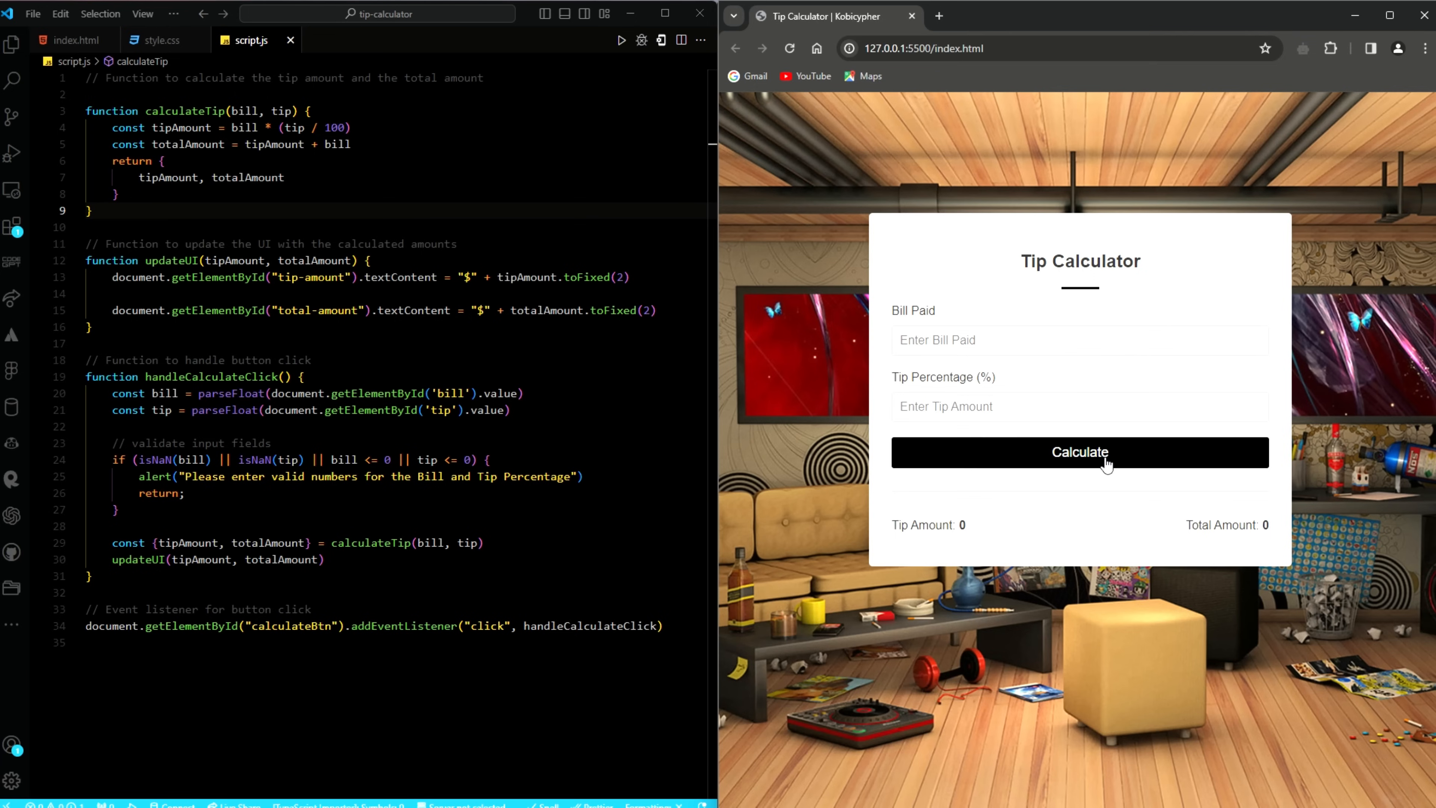
pyautogui.click(1079, 452)
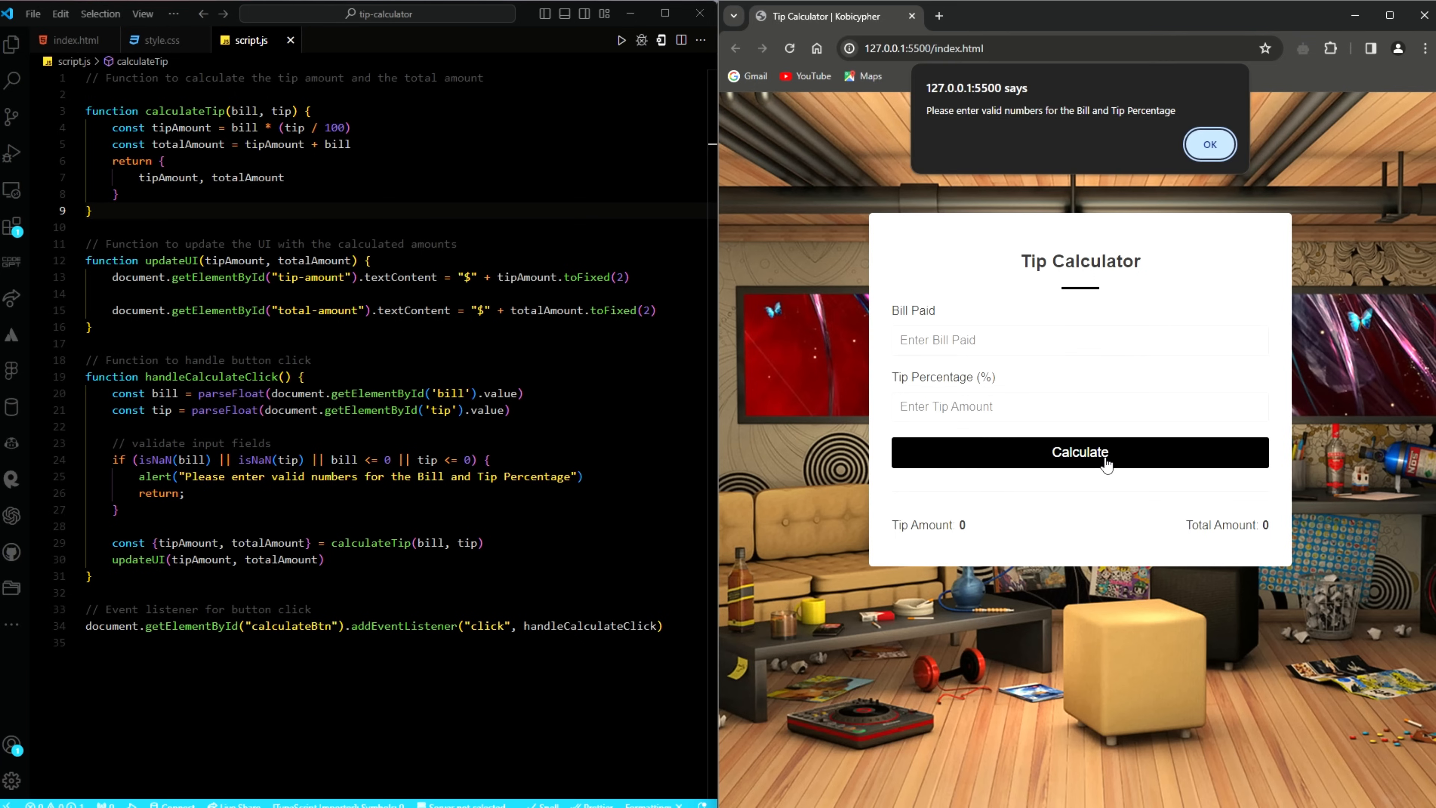
pyautogui.moveTo(1036, 113)
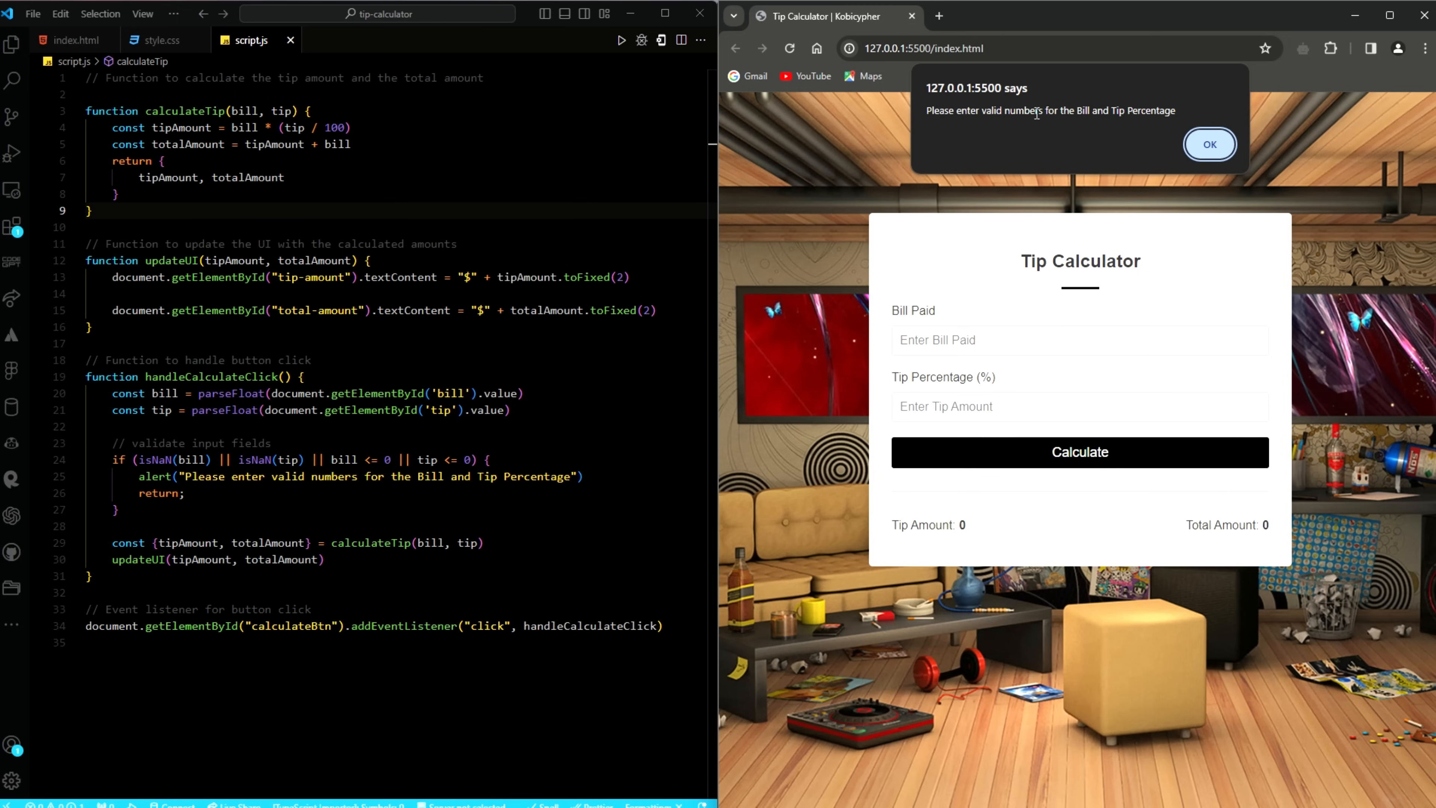
pyautogui.click(1209, 144)
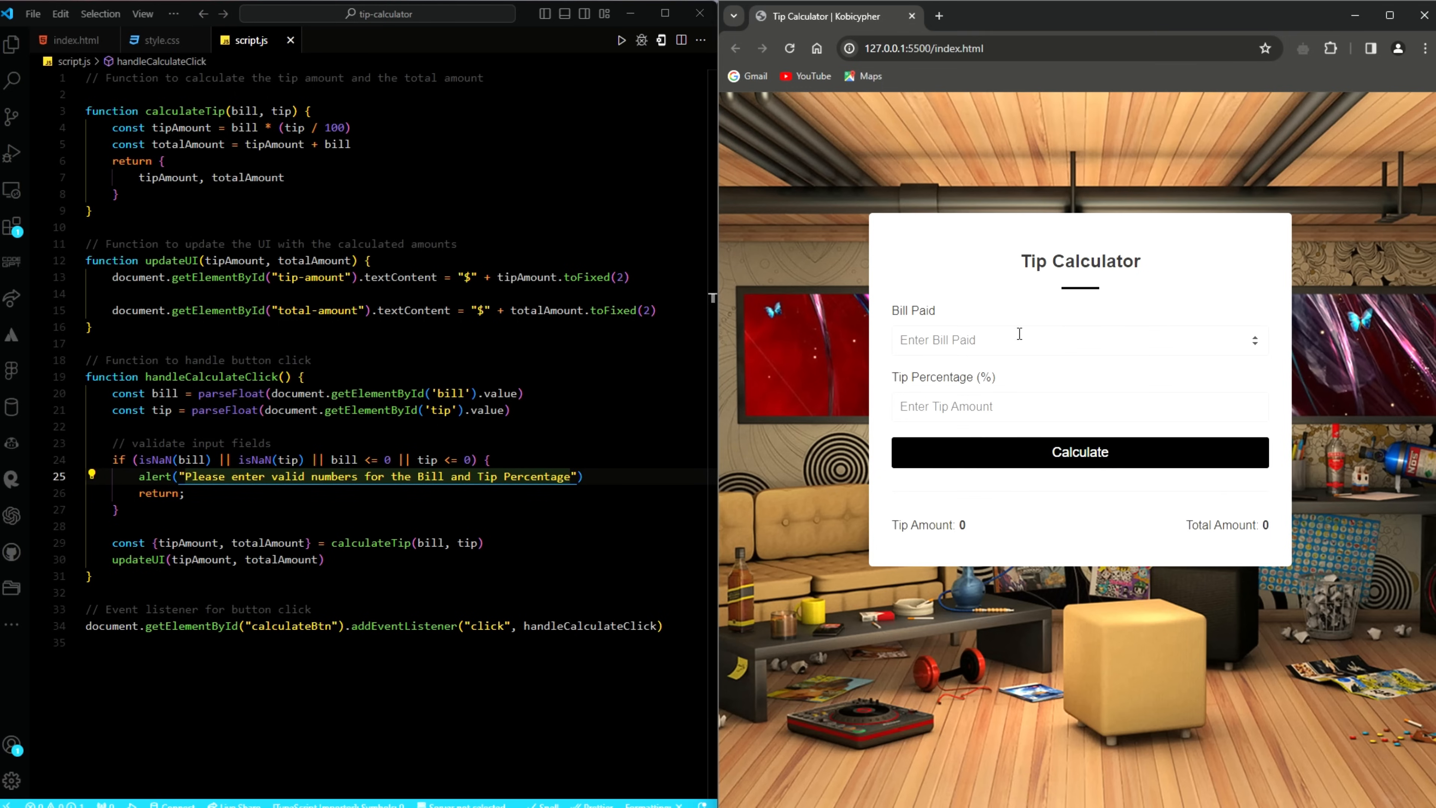
# Enter bill 500 and tip 25, calculate $125.00 / $625.00, then show index.html input ids.
pyautogui.write('500')
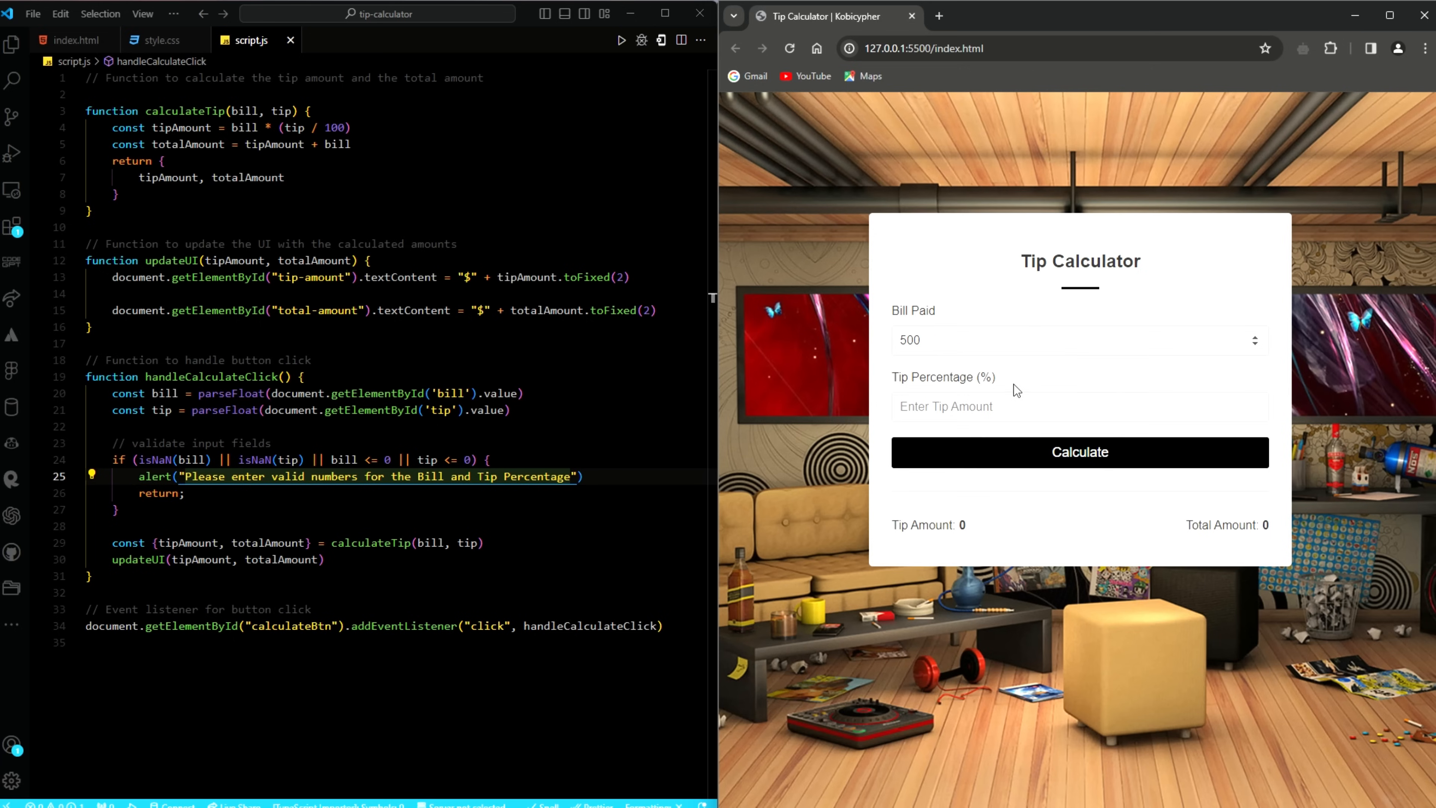
pyautogui.write('25')
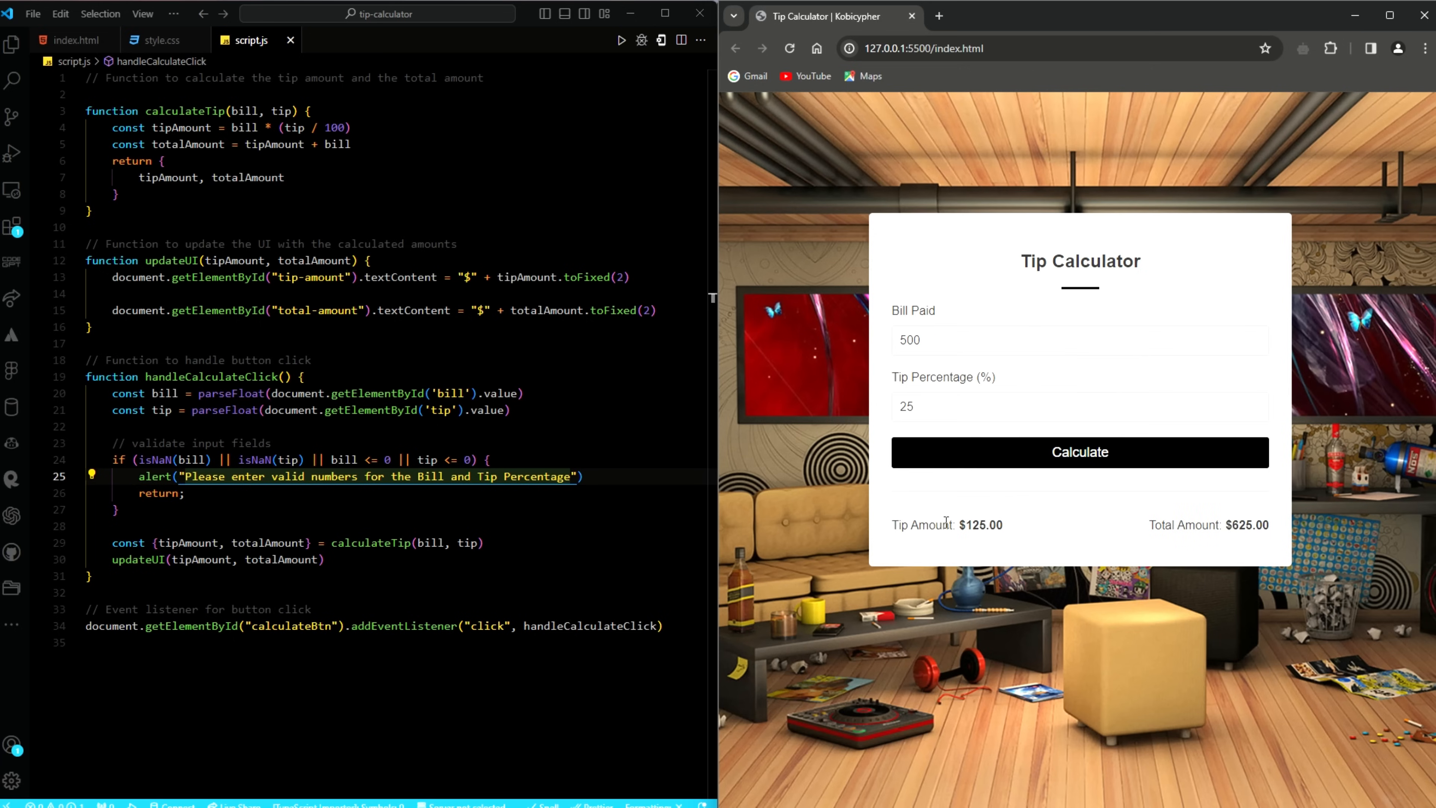
pyautogui.doubleClick(1208, 523)
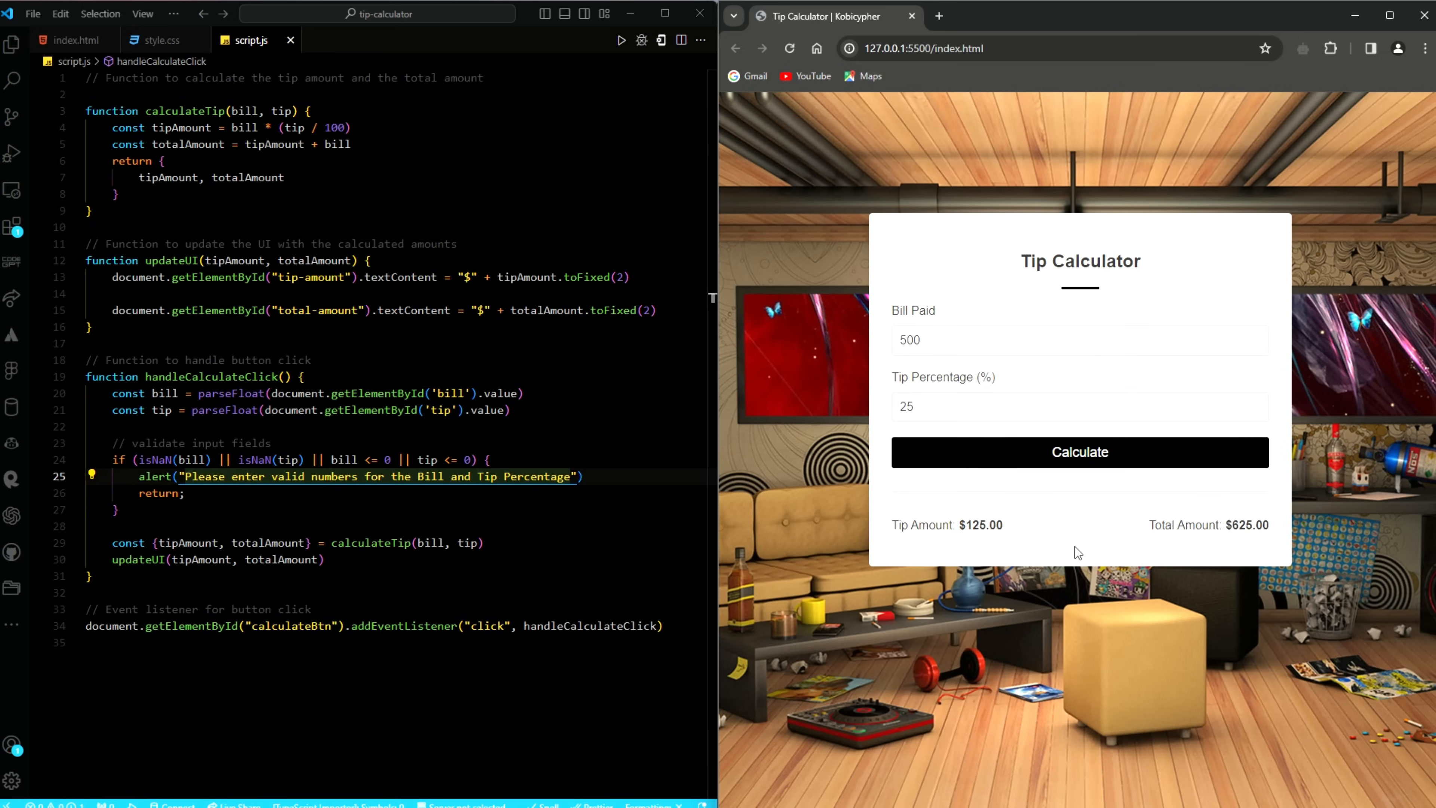
pyautogui.moveTo(1105, 509)
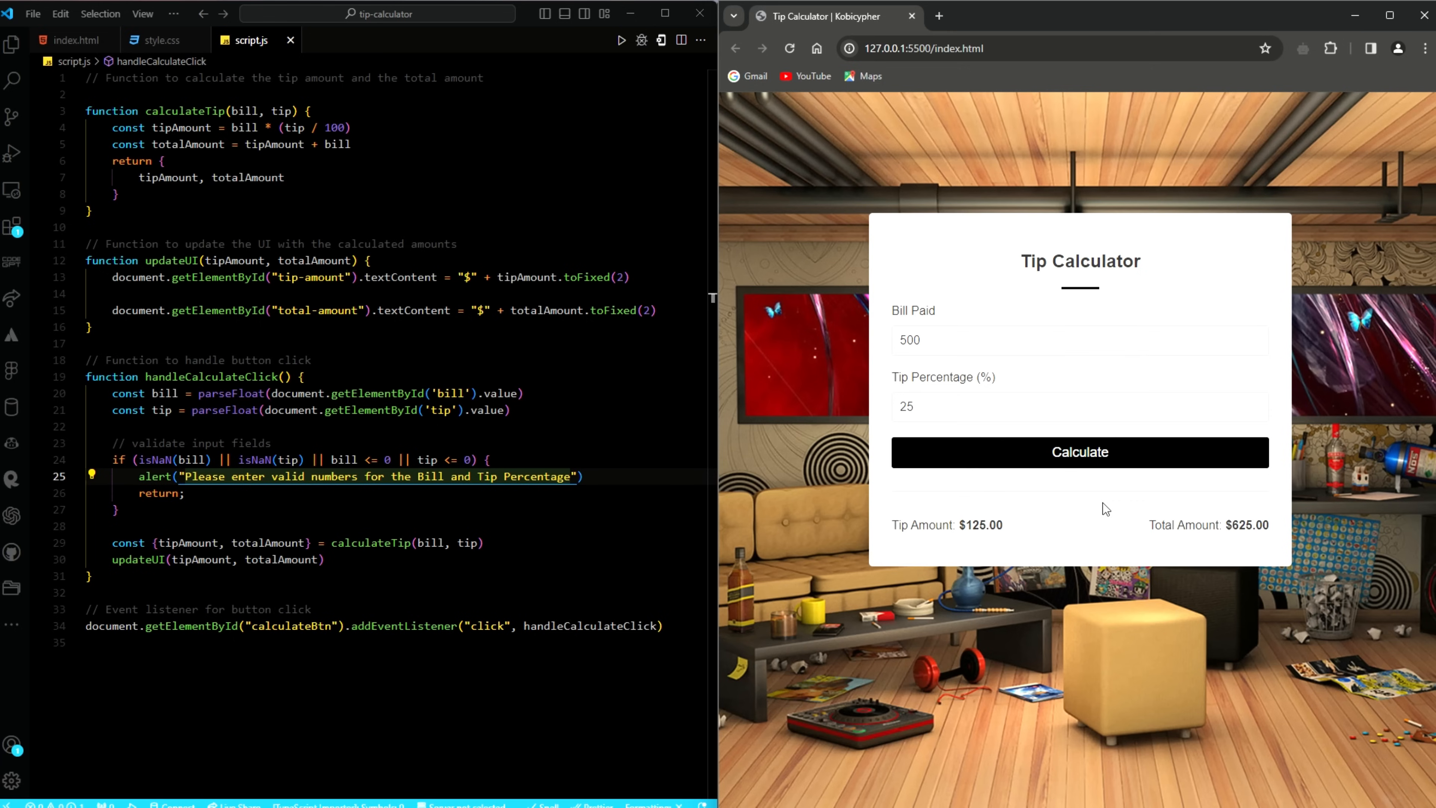
pyautogui.click(75, 40)
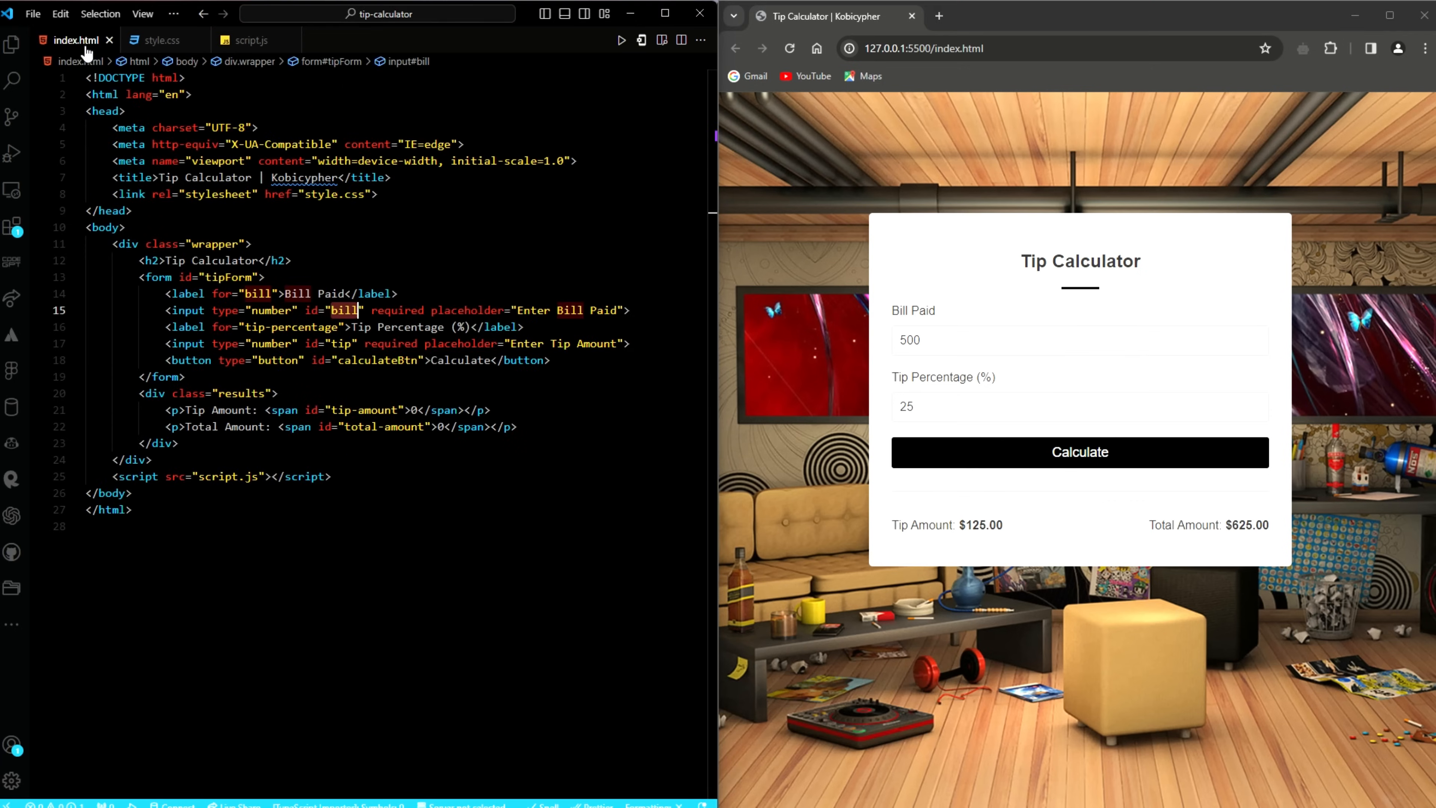